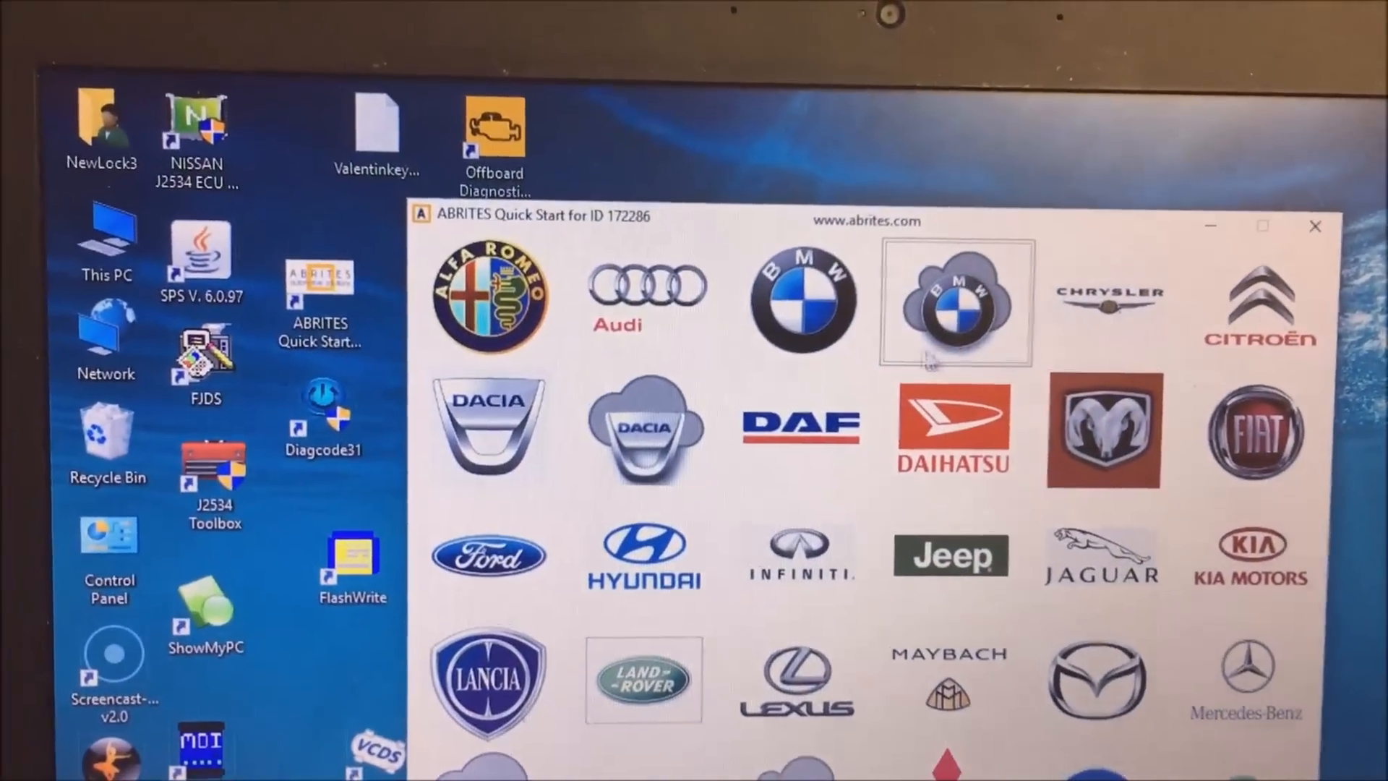
Step: Run automatic vehicle detection for a BMW, which fails with no CAS communication
{"action": "left_click", "coordinate": [955, 302]}
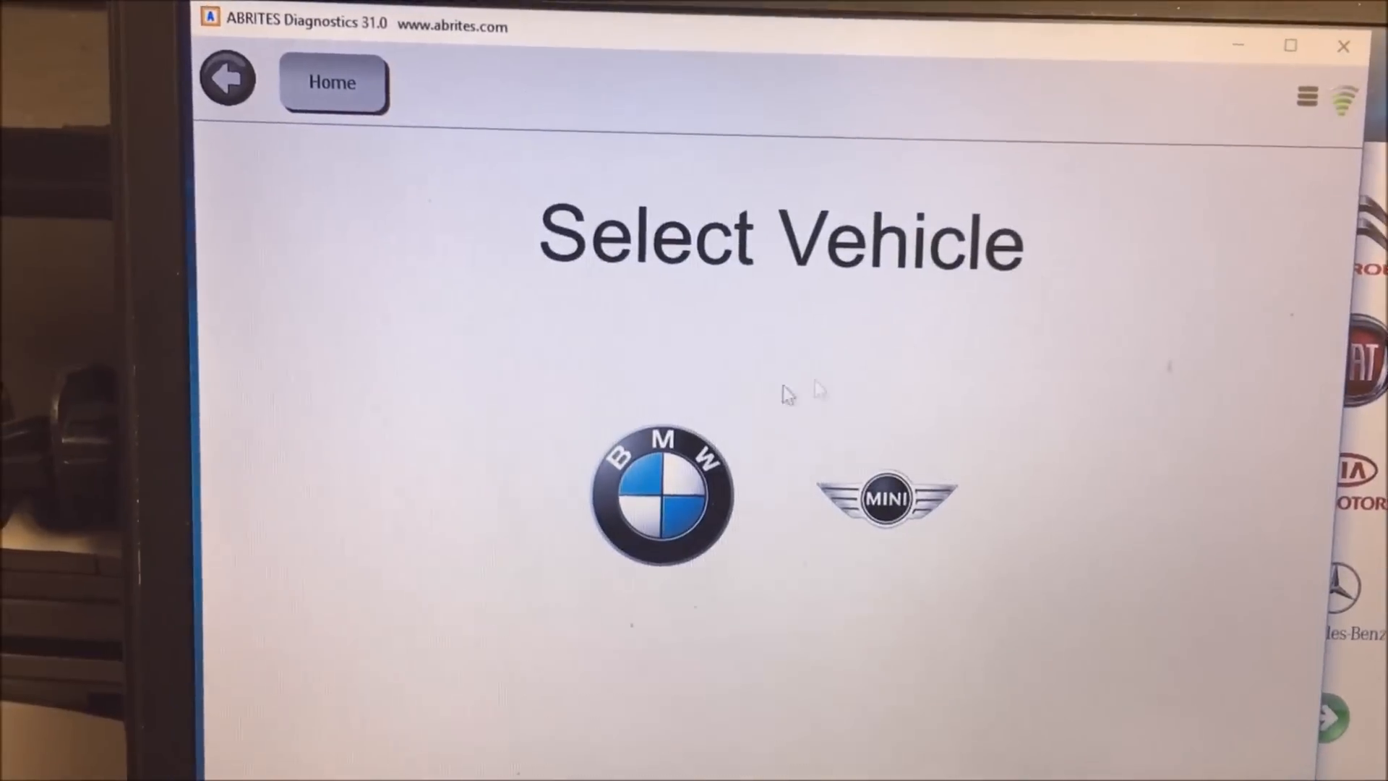
{"action": "left_click", "coordinate": [659, 493]}
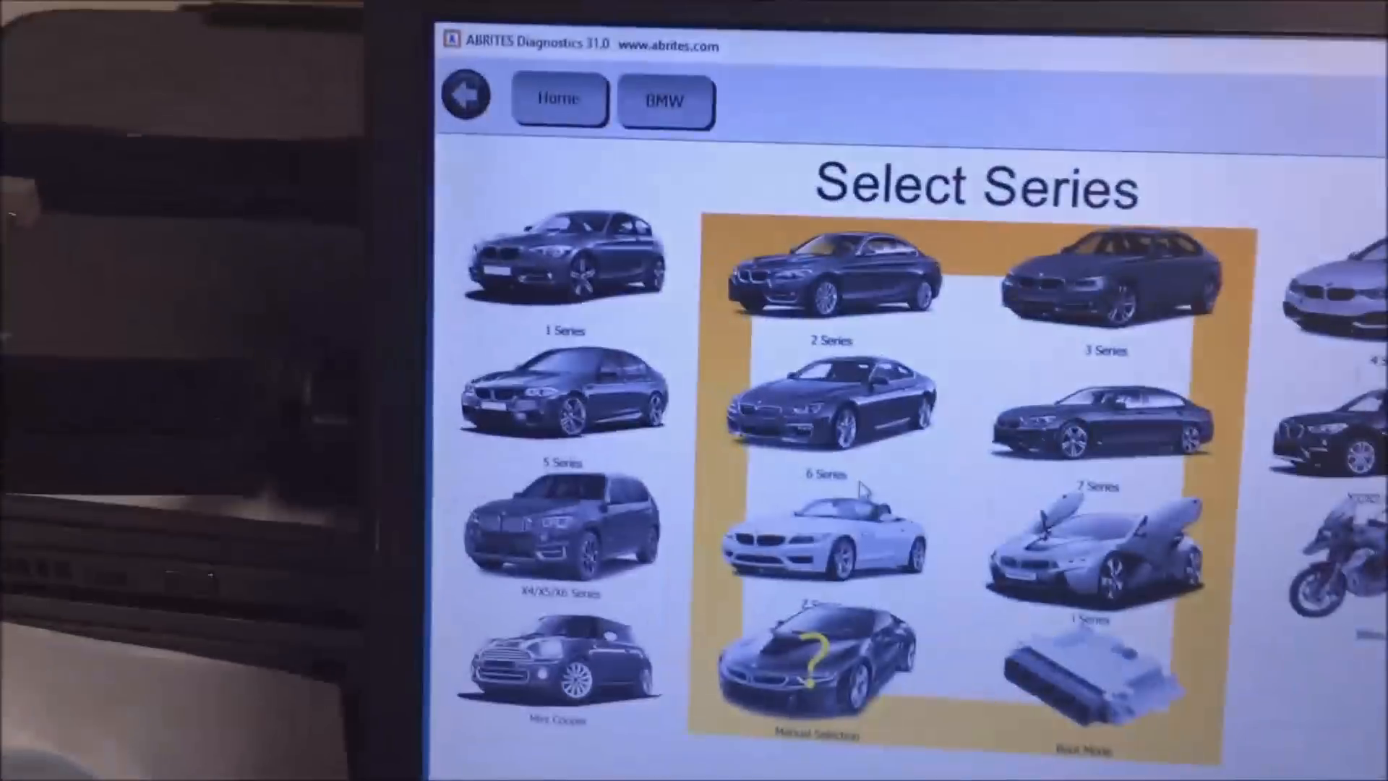
{"action": "left_click", "coordinate": [1102, 275]}
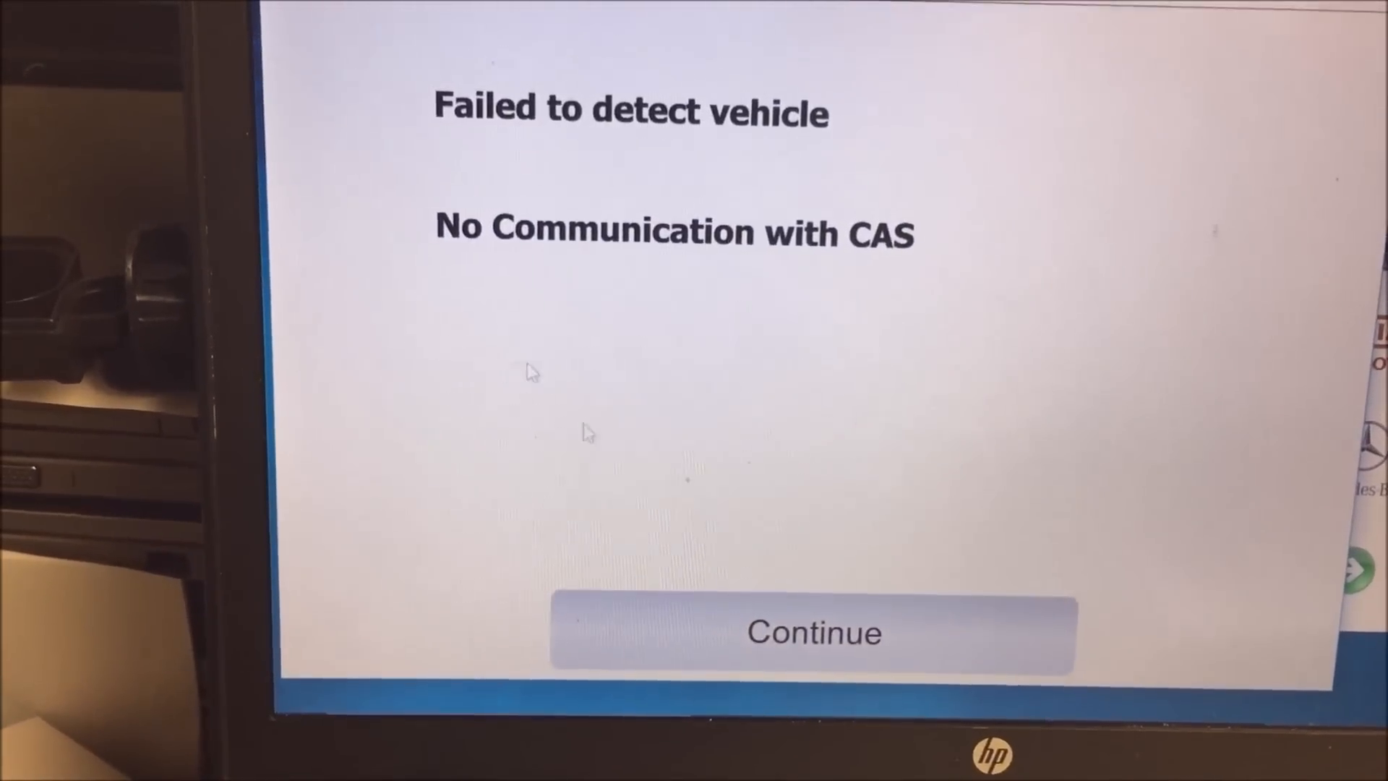
{"action": "left_click", "coordinate": [813, 632]}
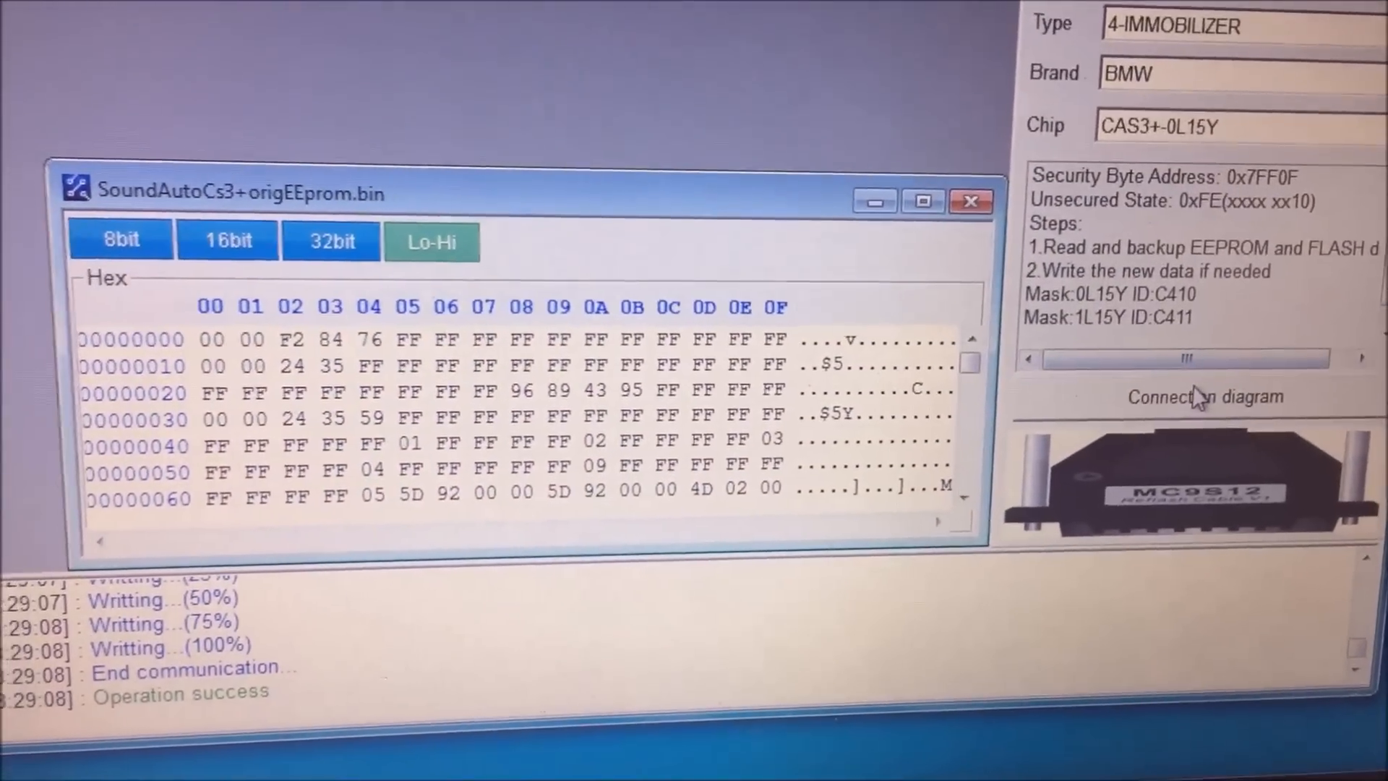
Step: View the wiring diagram for the CAS3+-0L15Y chip before writing the EEPROM
{"action": "left_click", "coordinate": [1205, 396]}
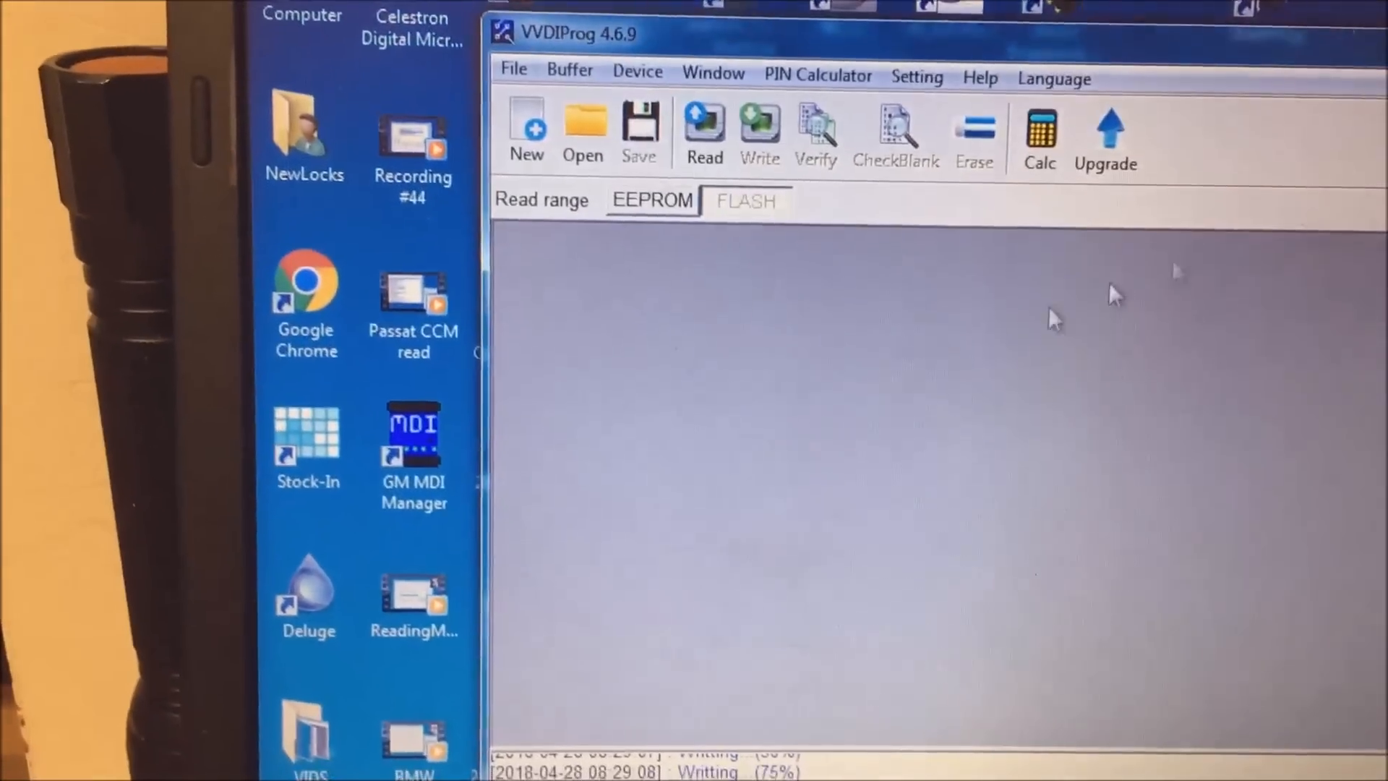
Step: Switch the range to FLASH and load CAS3+usedRplcmnetFlash.bin into the buffer
{"action": "left_click", "coordinate": [583, 133]}
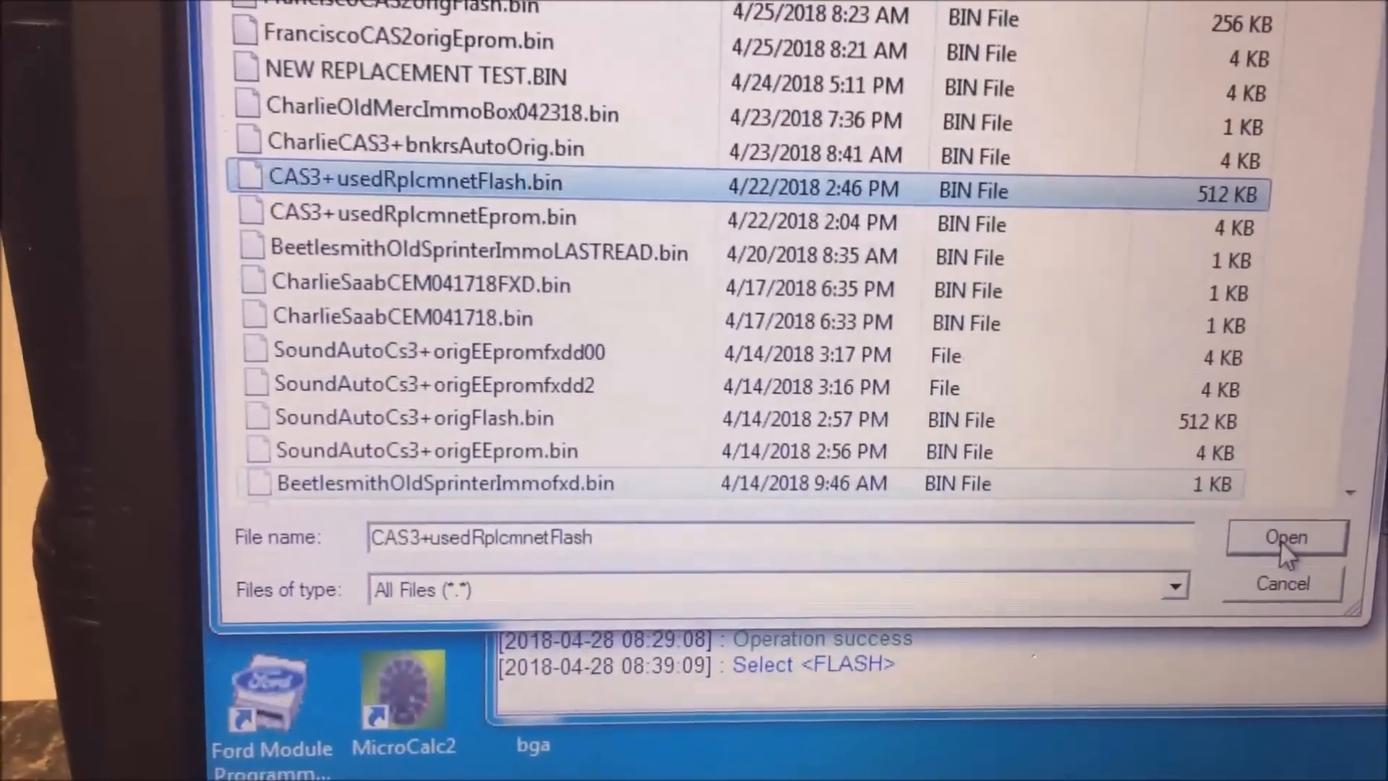
{"action": "left_click", "coordinate": [1286, 537]}
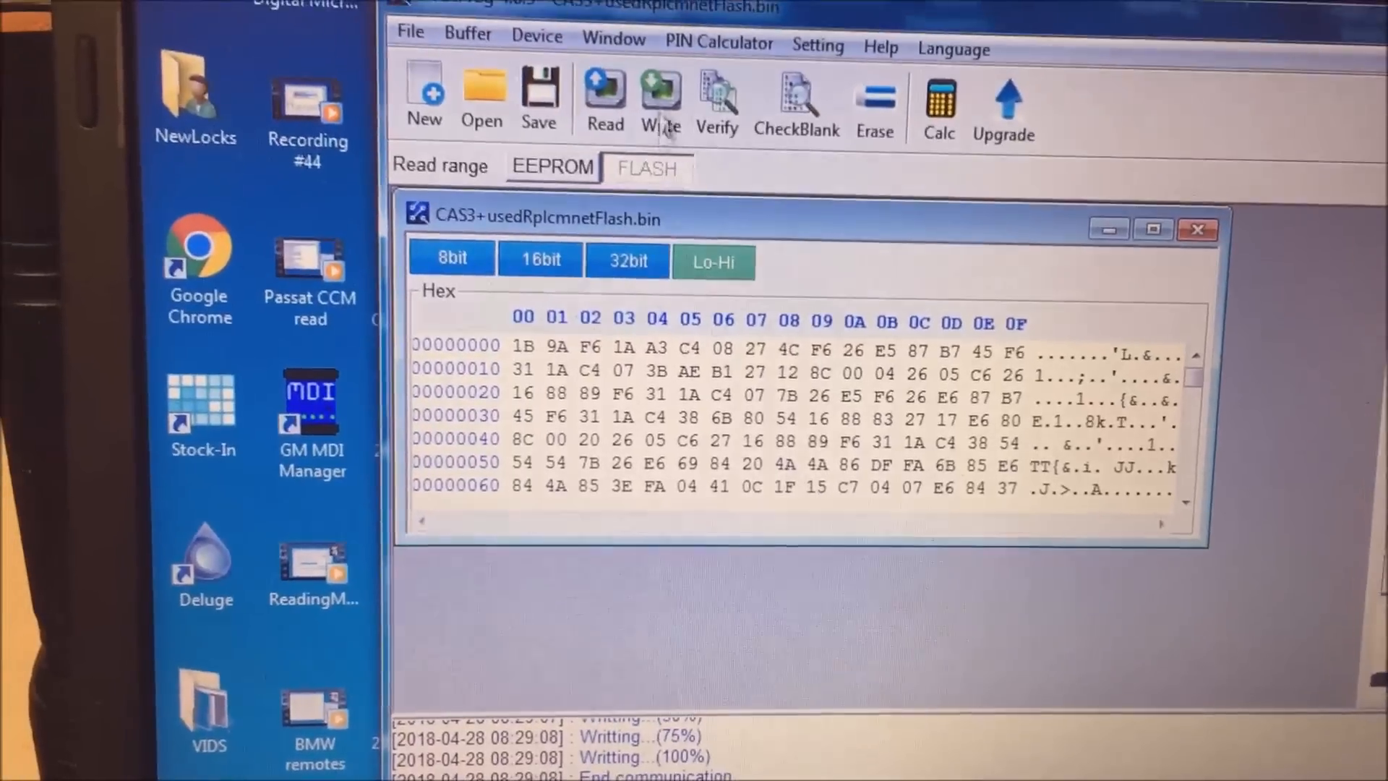
Step: Write the replacement flash image to the CAS3+ chip and confirm the write
{"action": "left_click", "coordinate": [660, 97]}
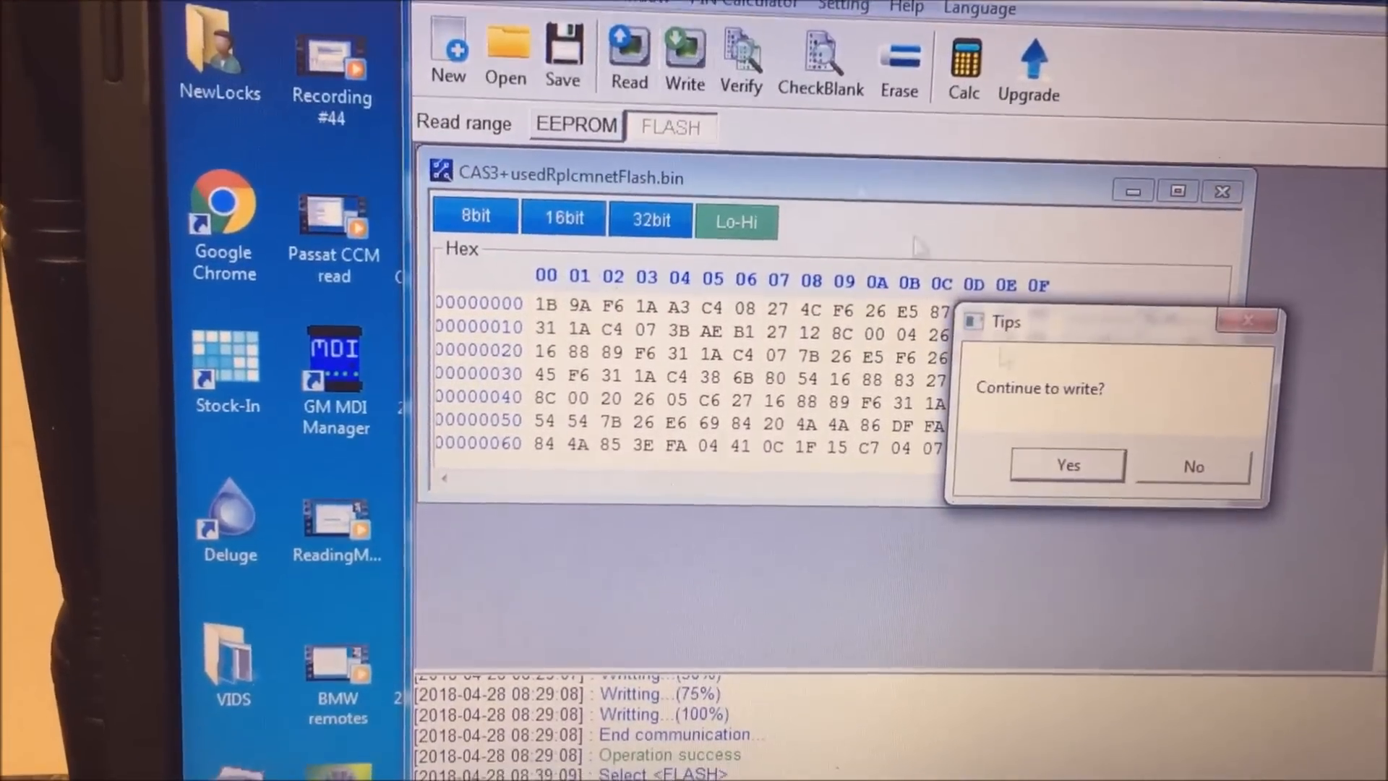
{"action": "left_click", "coordinate": [1067, 464]}
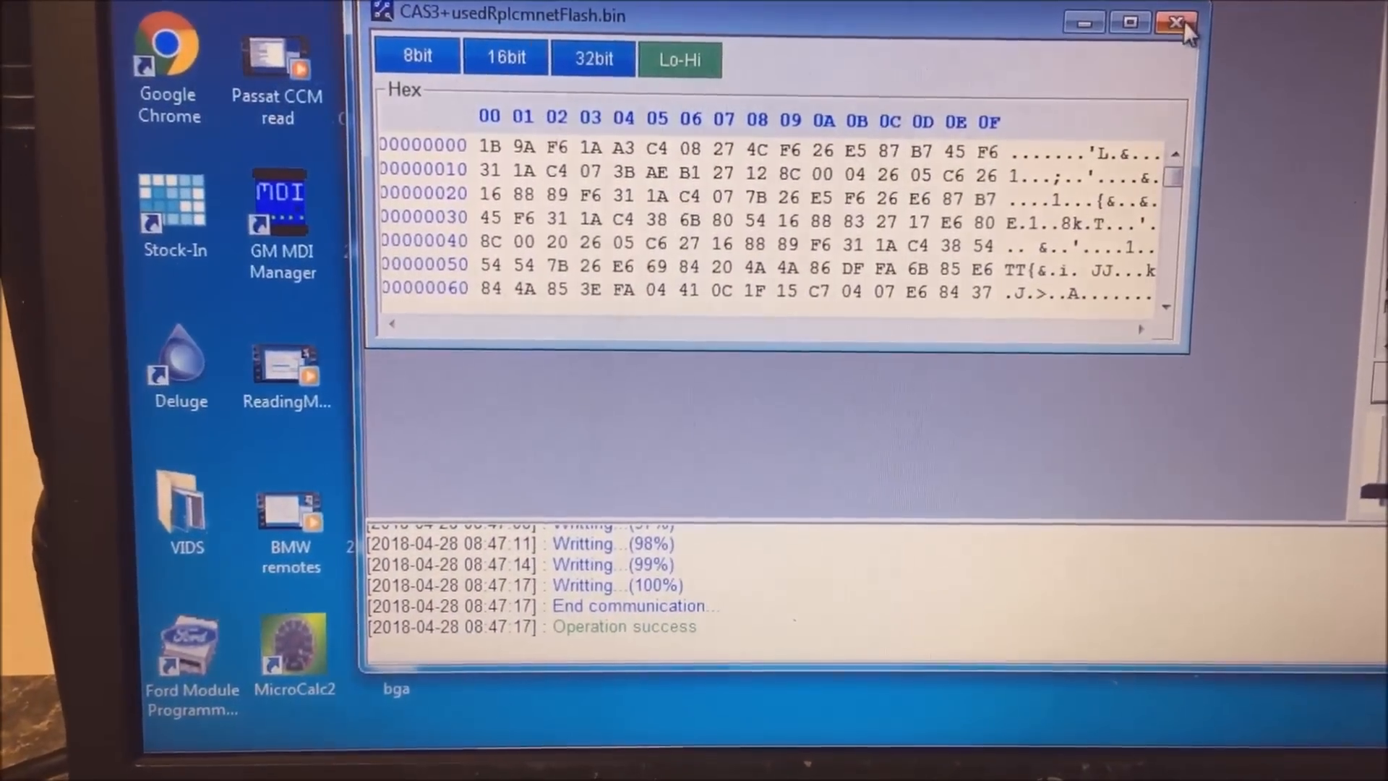
Step: Close the flash file and load SoundAutoCs3+origEEpromfxd0F90.bin into the buffer
{"action": "left_click", "coordinate": [1177, 21]}
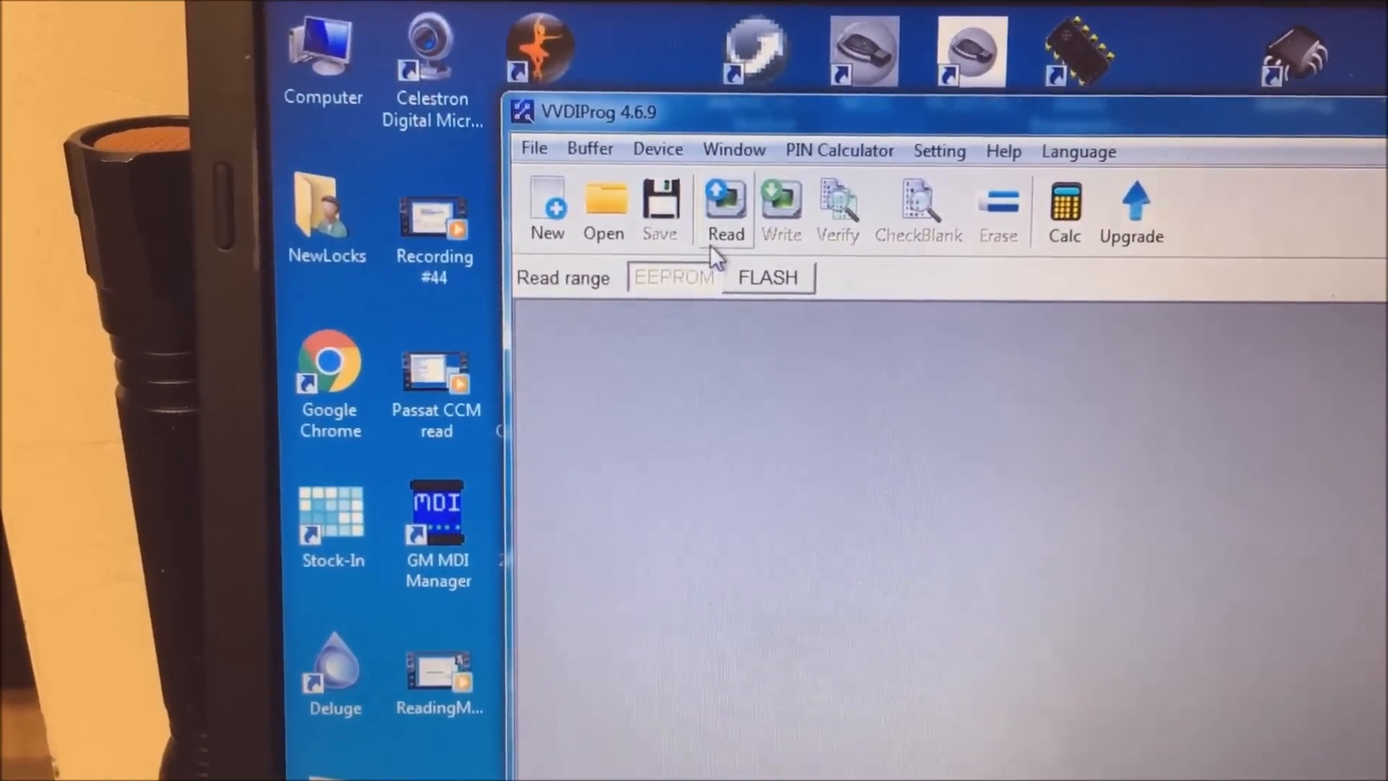
{"action": "left_click", "coordinate": [605, 208]}
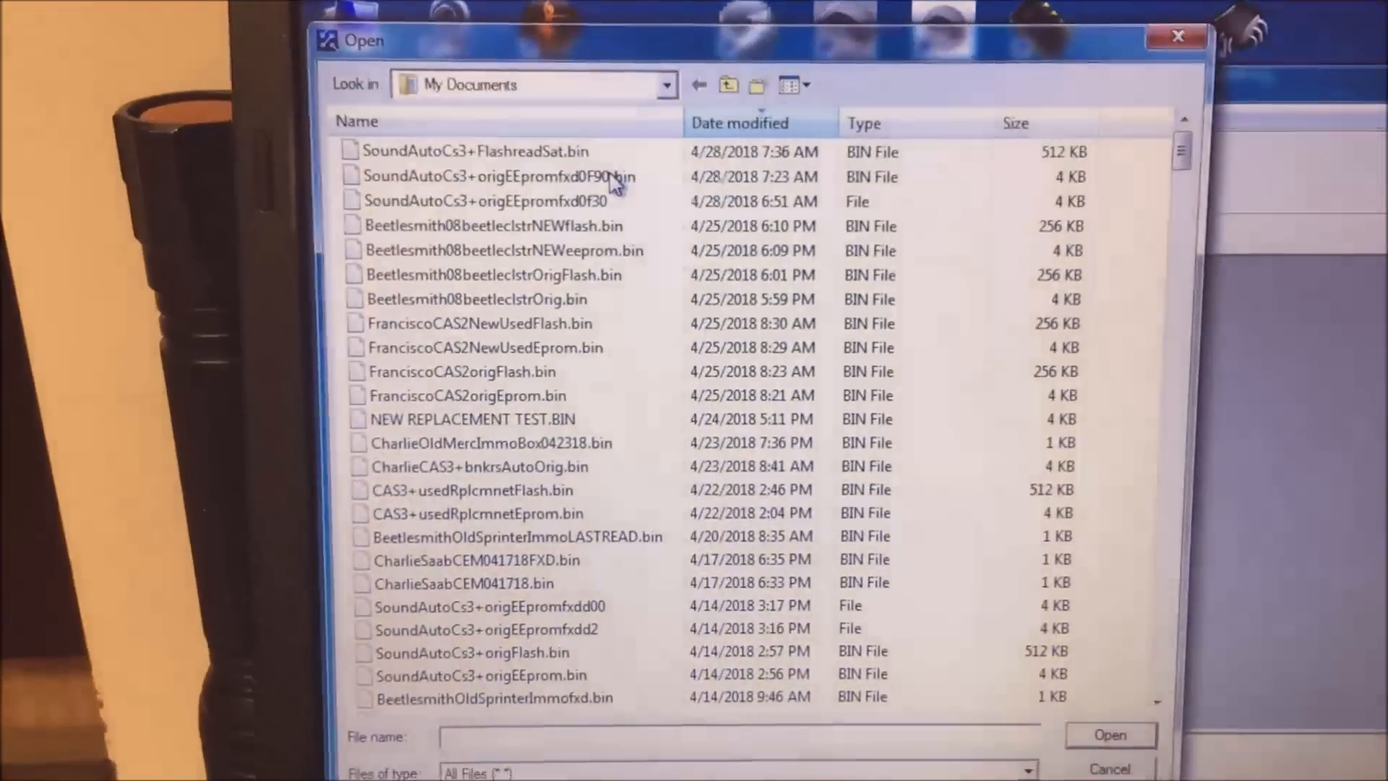
{"action": "left_click", "coordinate": [491, 176]}
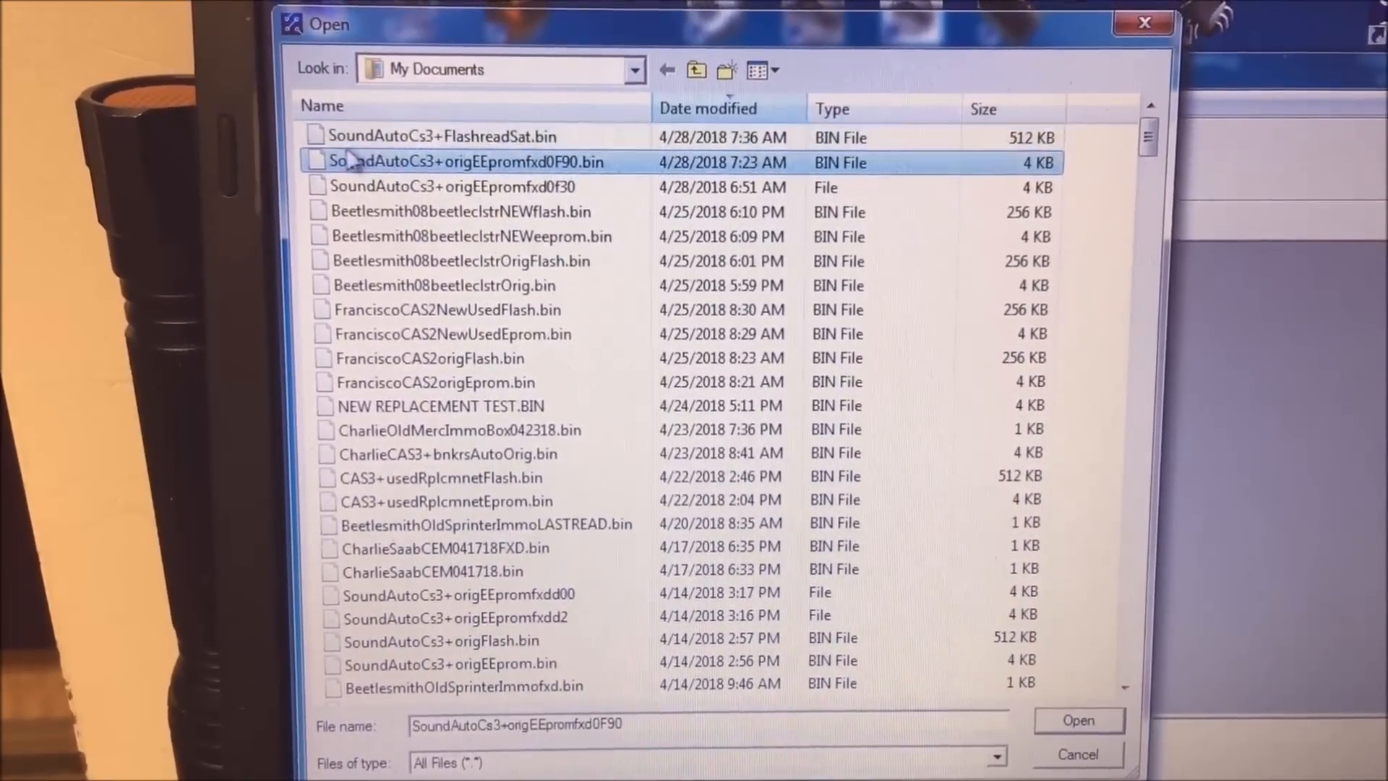
{"action": "left_click", "coordinate": [1077, 720]}
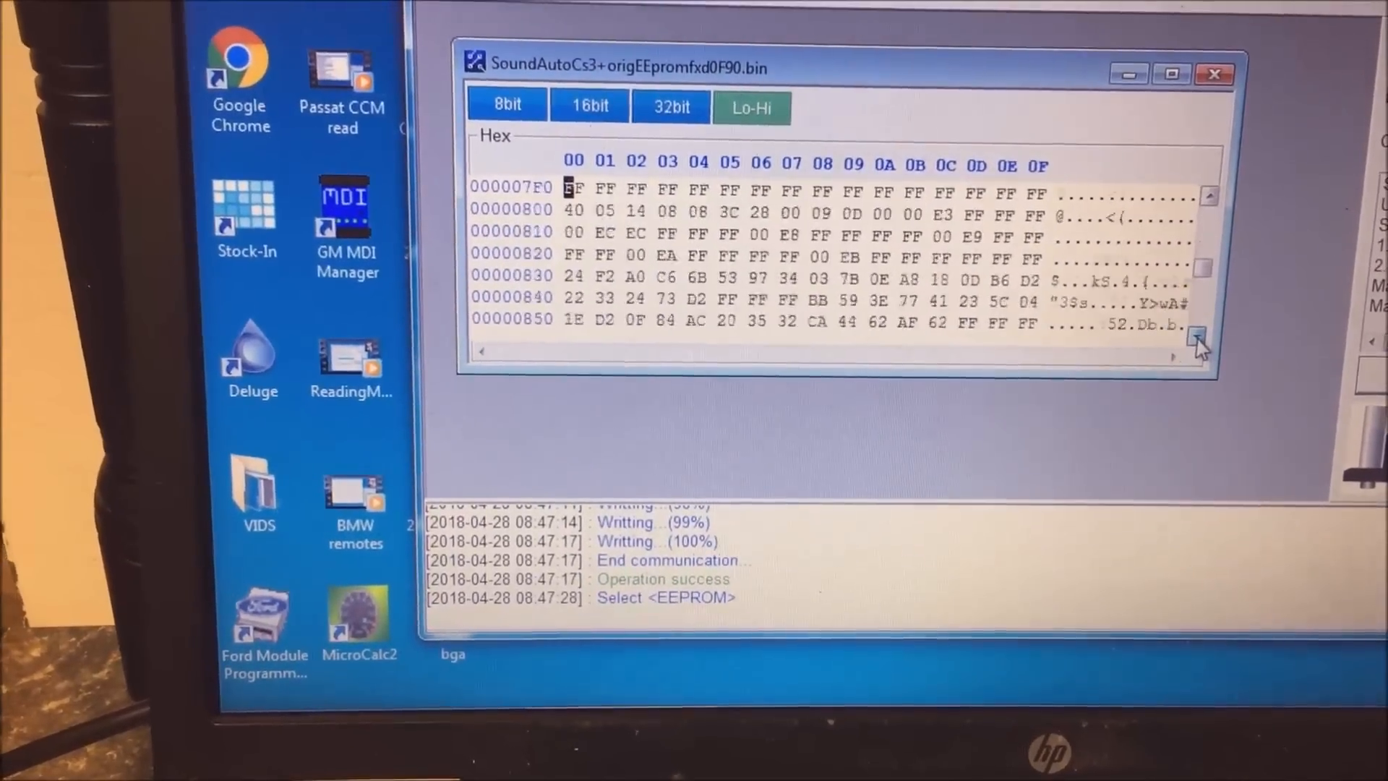
{"action": "left_click", "coordinate": [1220, 338]}
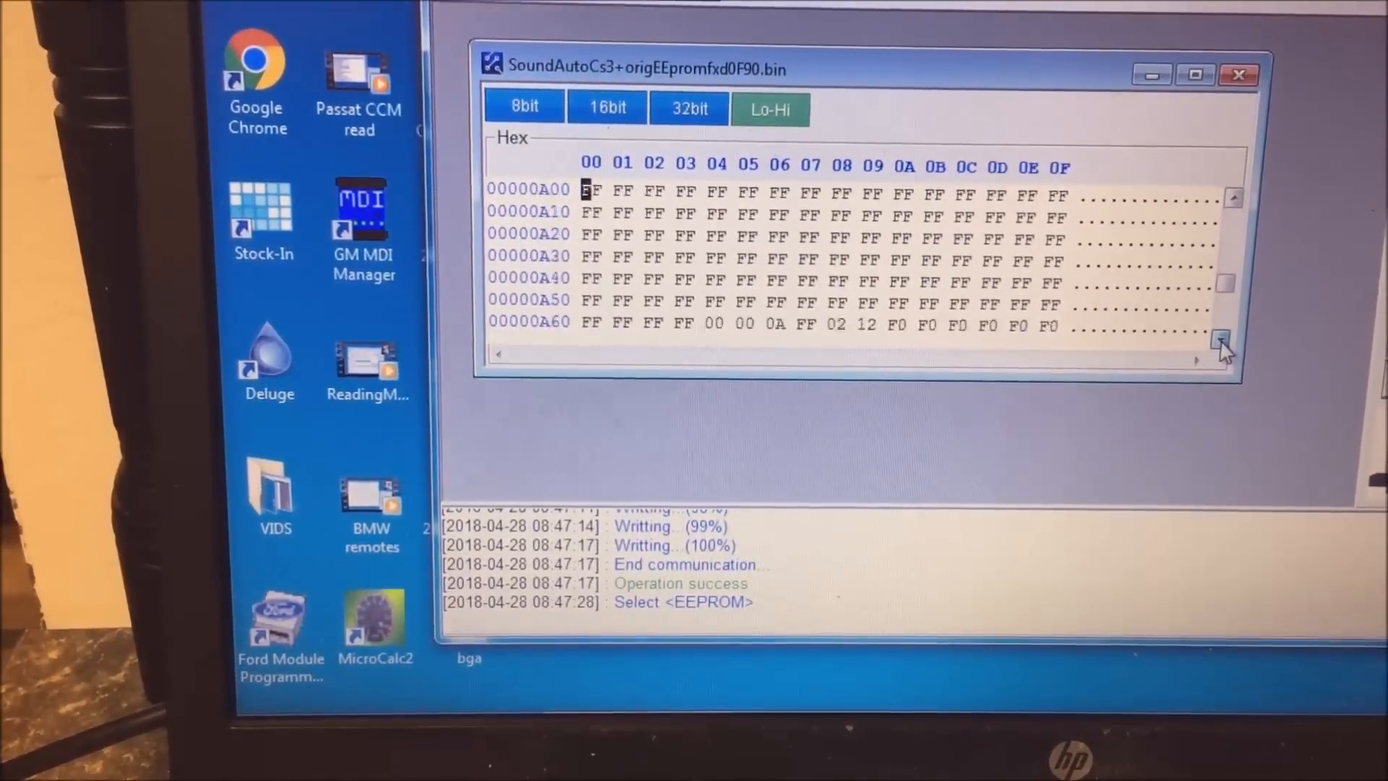
{"action": "left_click", "coordinate": [1221, 343]}
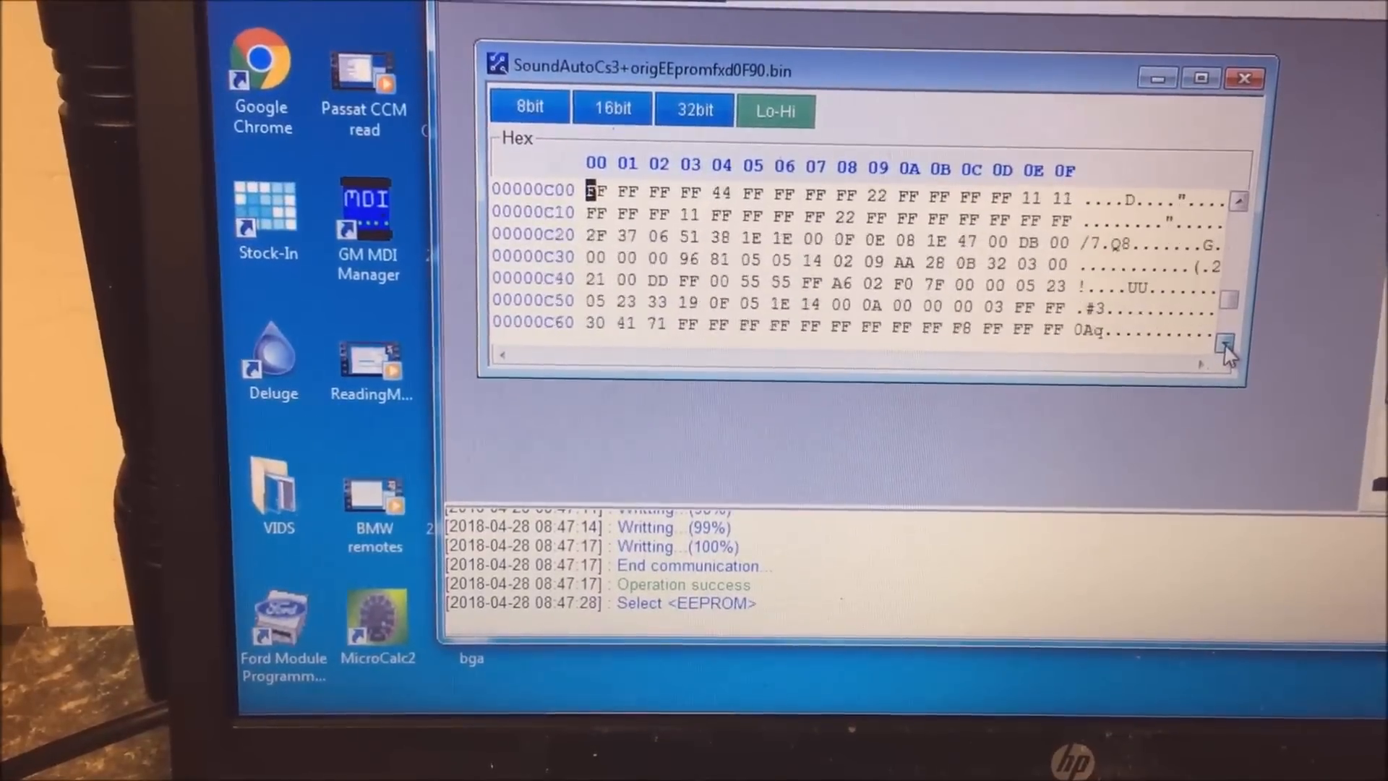
{"action": "left_click", "coordinate": [1236, 347]}
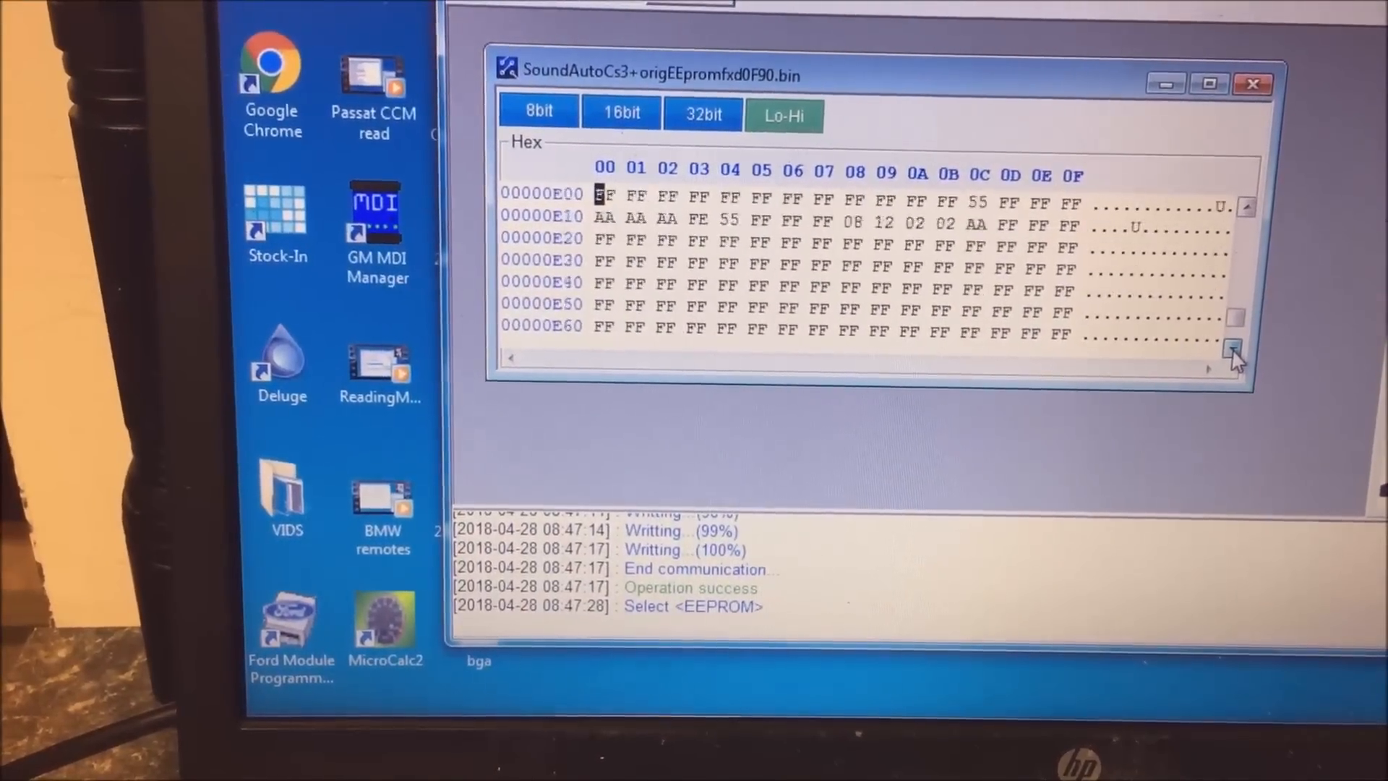
{"action": "left_click", "coordinate": [1236, 350]}
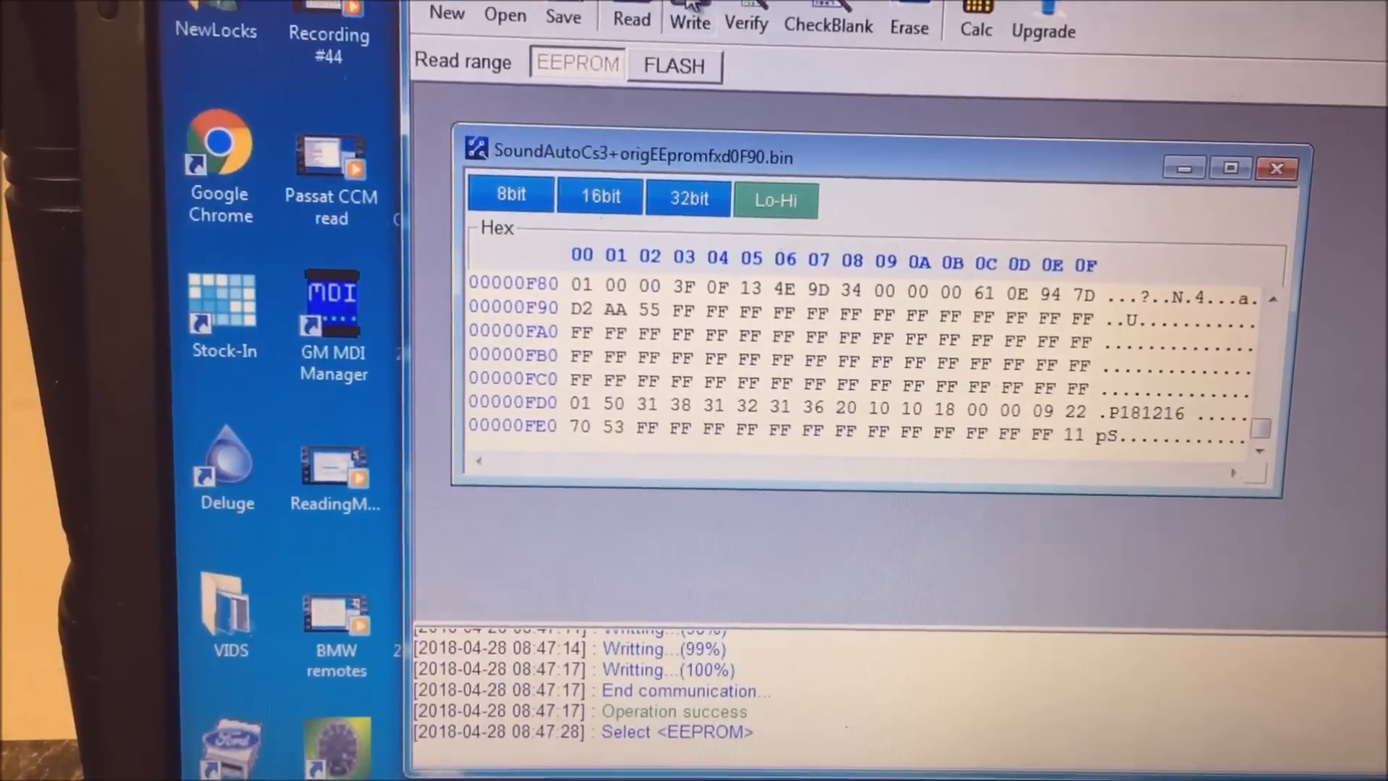
Step: Write the fixed EEPROM file to the module and confirm continuing
{"action": "left_click", "coordinate": [689, 18]}
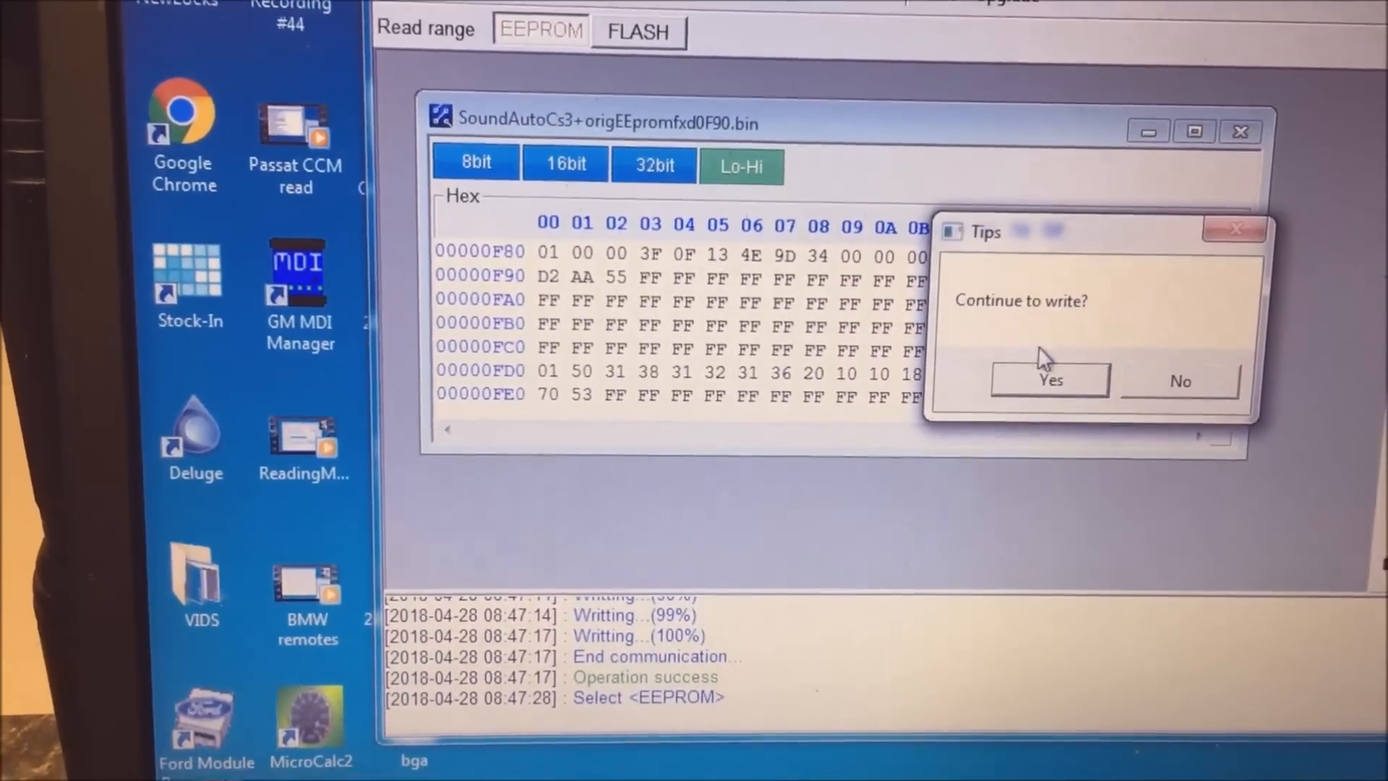
{"action": "left_click", "coordinate": [1050, 380]}
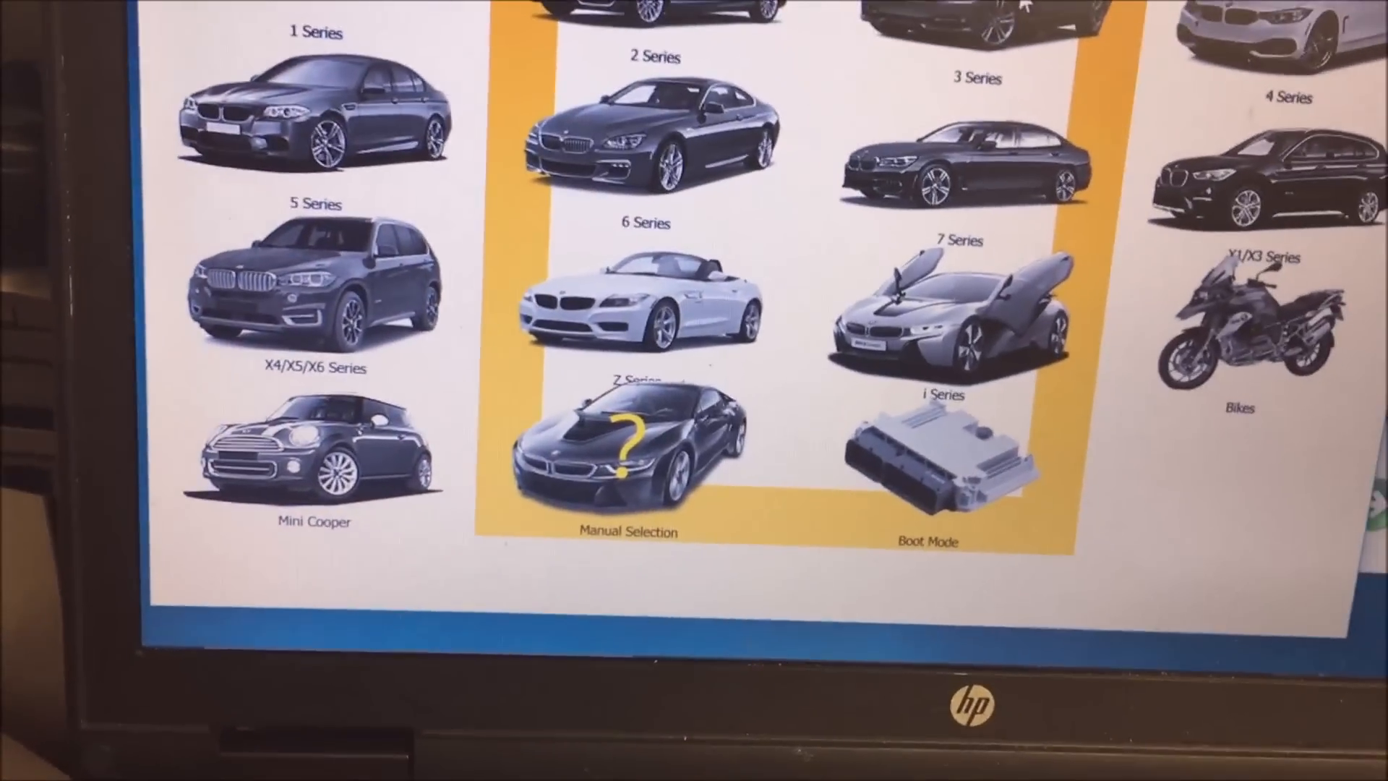
Step: Select 3 Series E90/E91/E92/E93 and continue past vehicle details to the function menu
{"action": "left_click", "coordinate": [973, 133]}
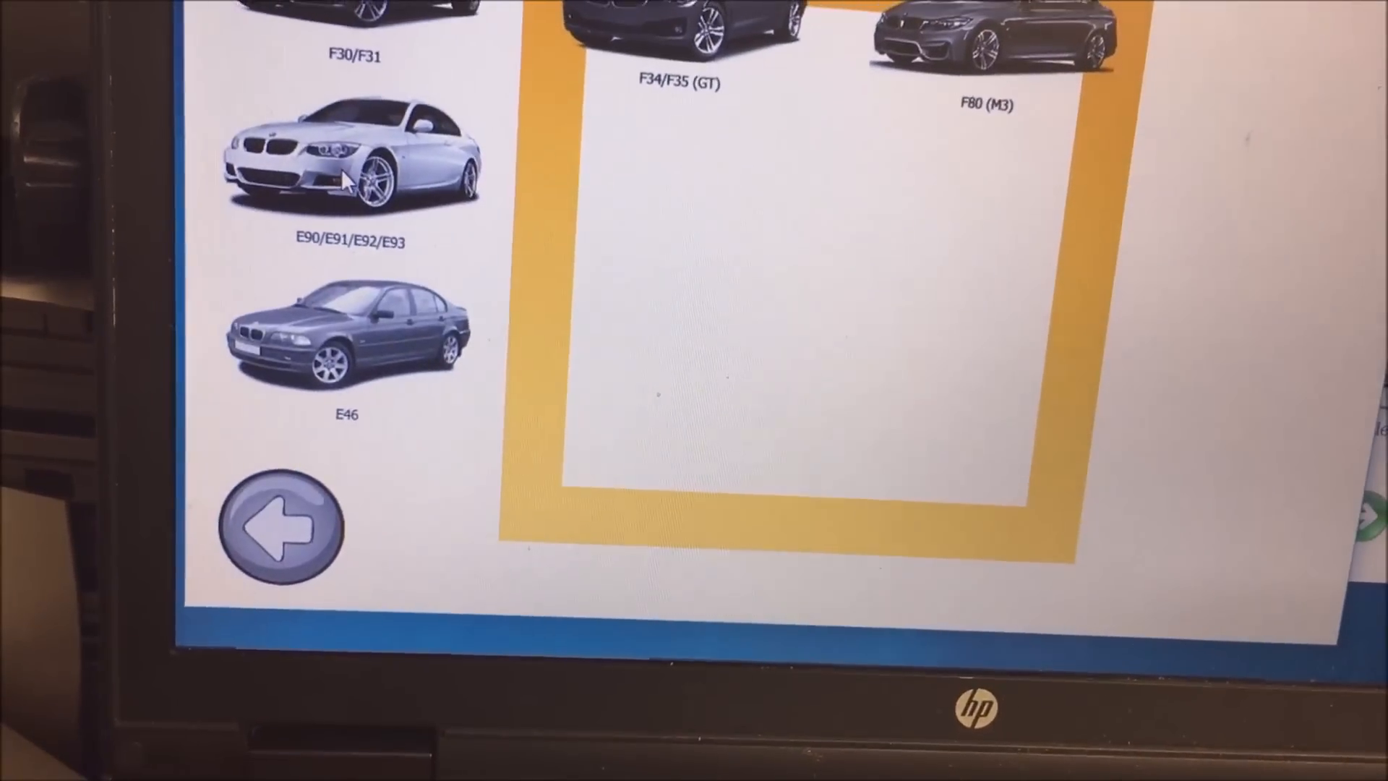
{"action": "left_click", "coordinate": [349, 159]}
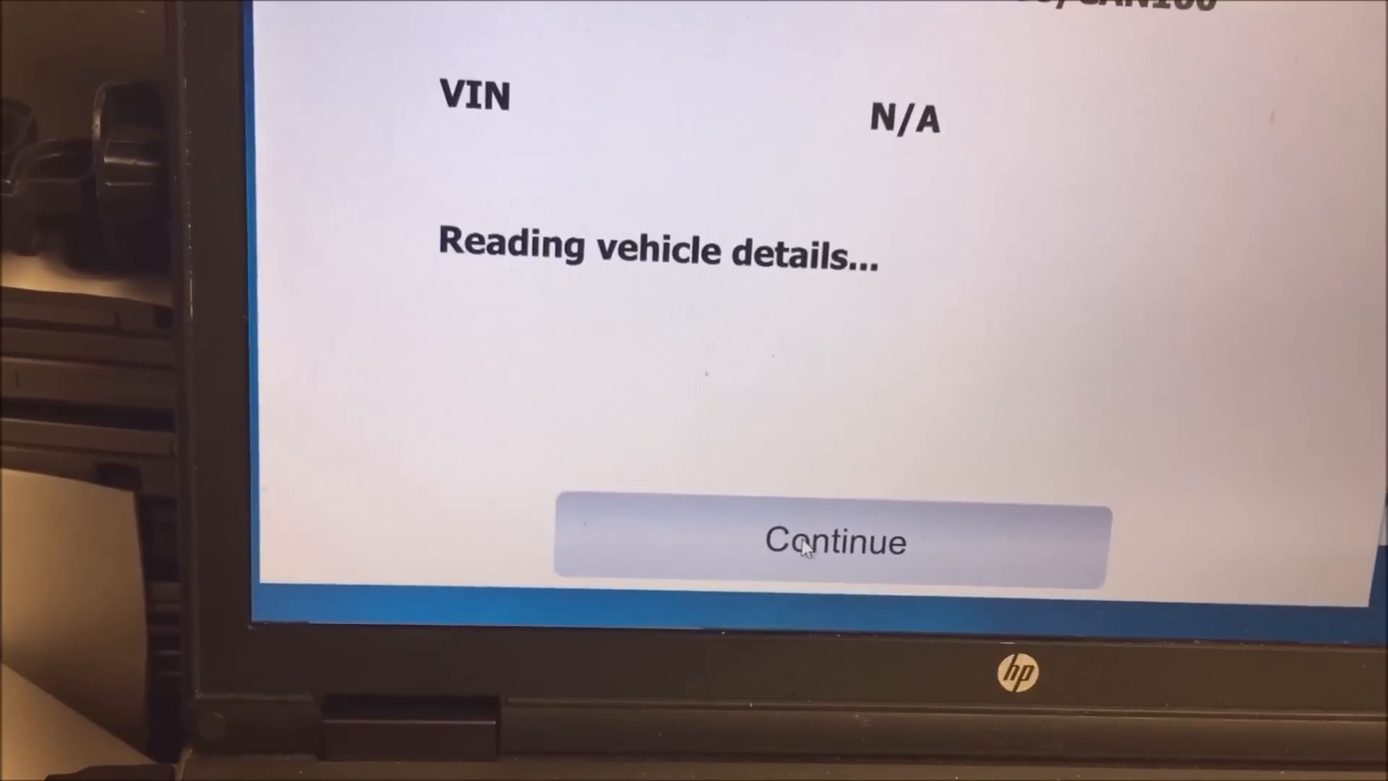
{"action": "left_click", "coordinate": [833, 542]}
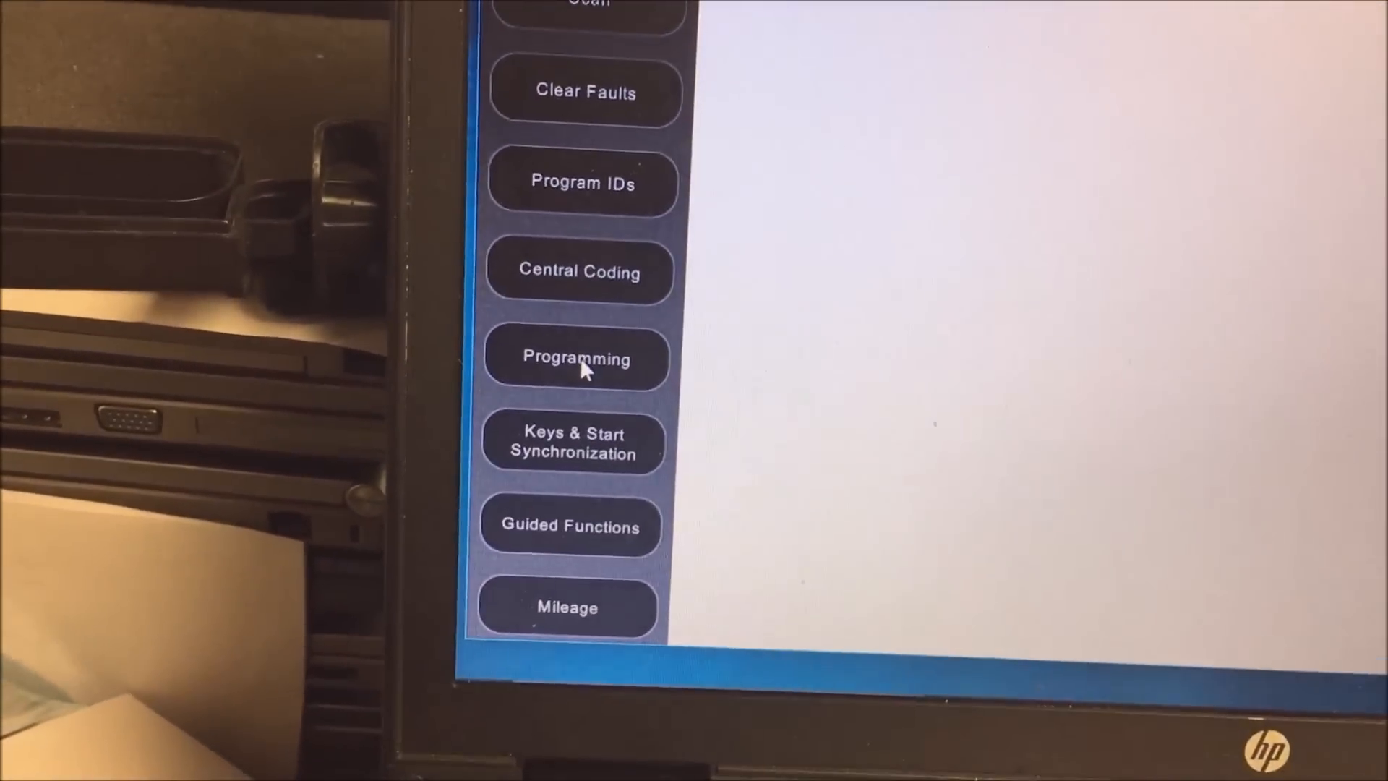
Step: Enter the programming functions, acknowledging the reflash risk and 13.6 V supply warnings
{"action": "left_click", "coordinate": [577, 357]}
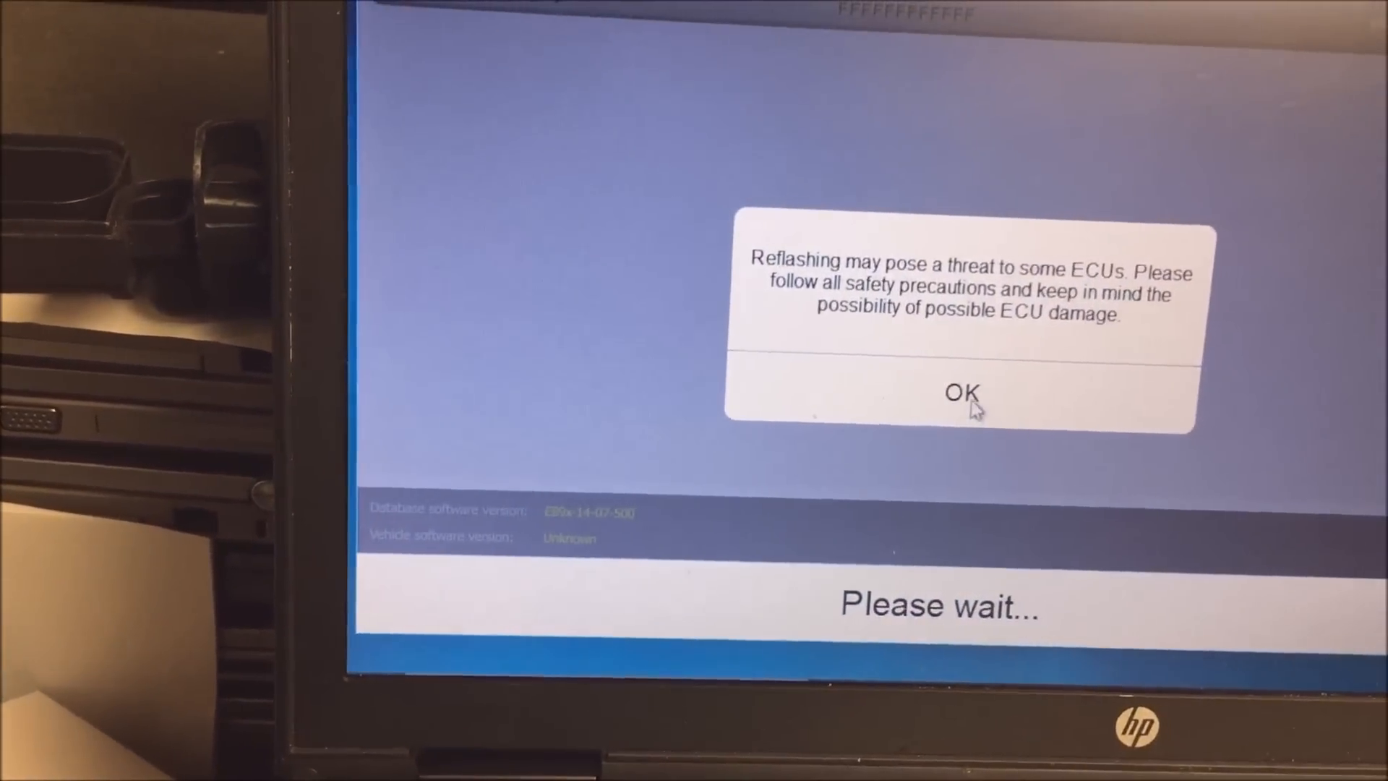
{"action": "left_click", "coordinate": [960, 391]}
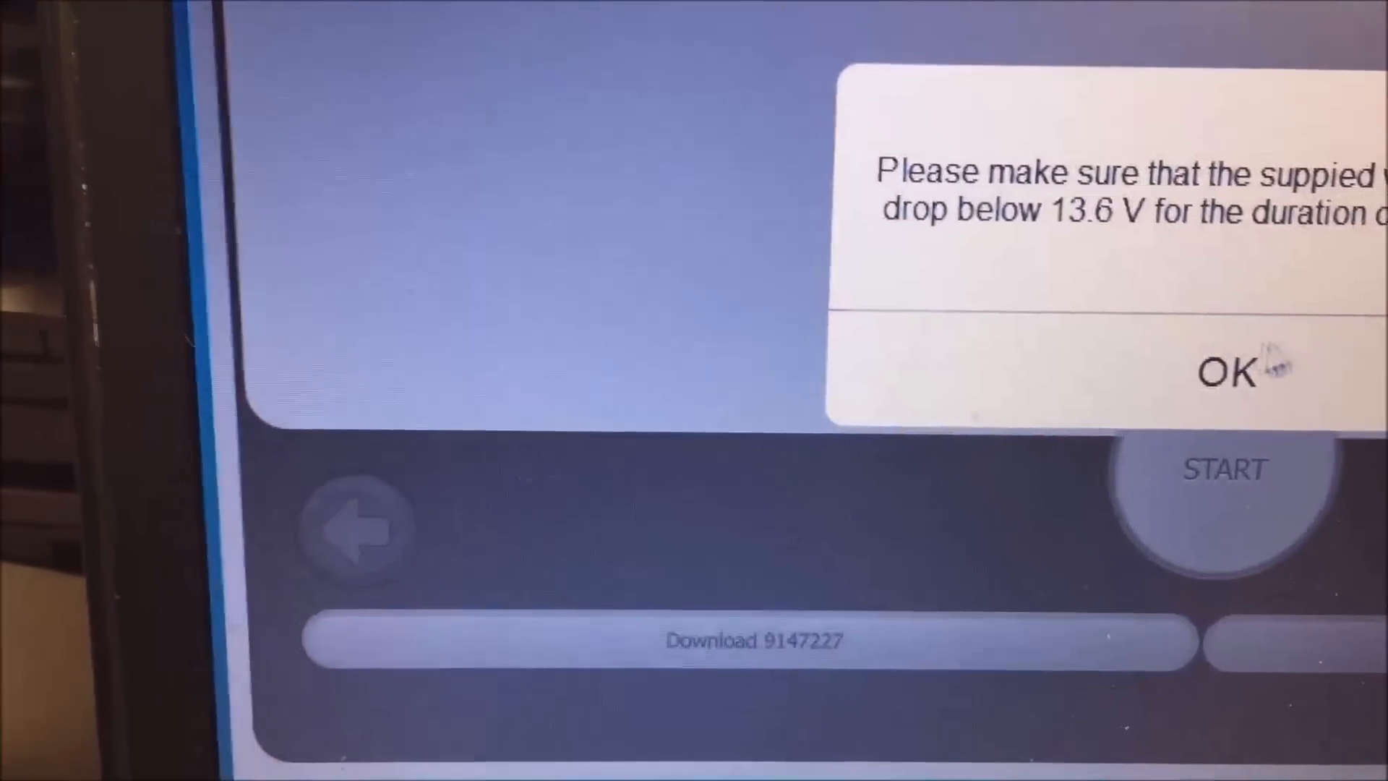
{"action": "left_click", "coordinate": [1226, 370]}
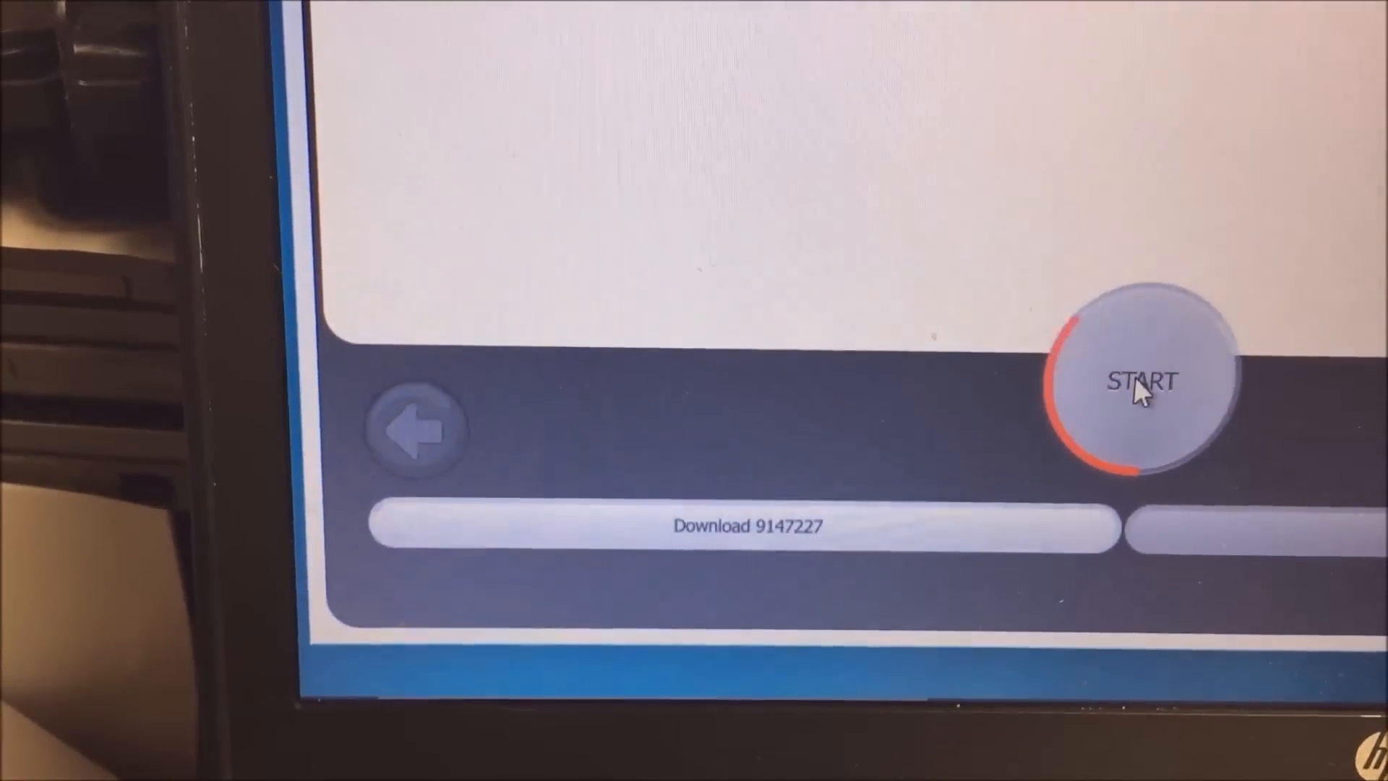
{"action": "left_click", "coordinate": [1142, 380]}
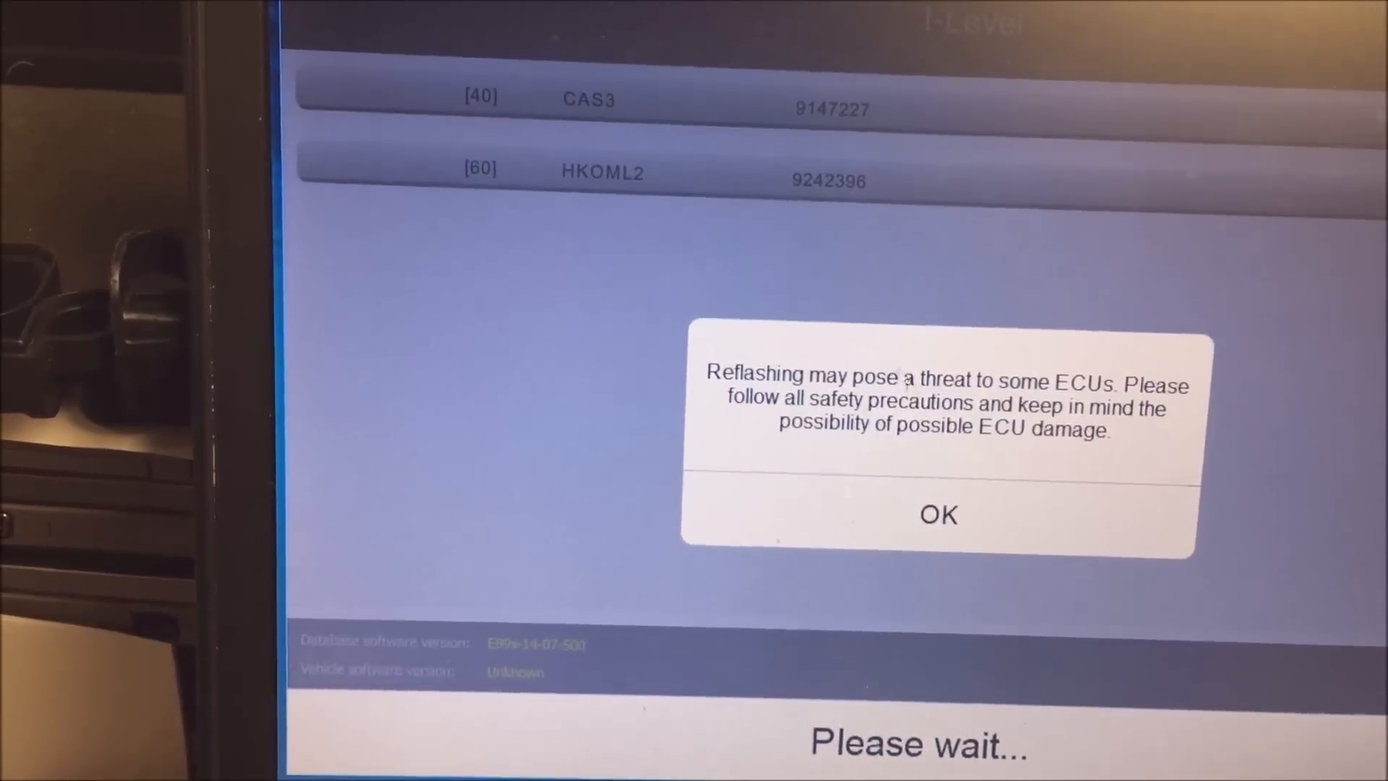
Step: Acknowledge the warning, select BMW and proceed with the re-detected E93 vehicle
{"action": "left_click", "coordinate": [937, 515]}
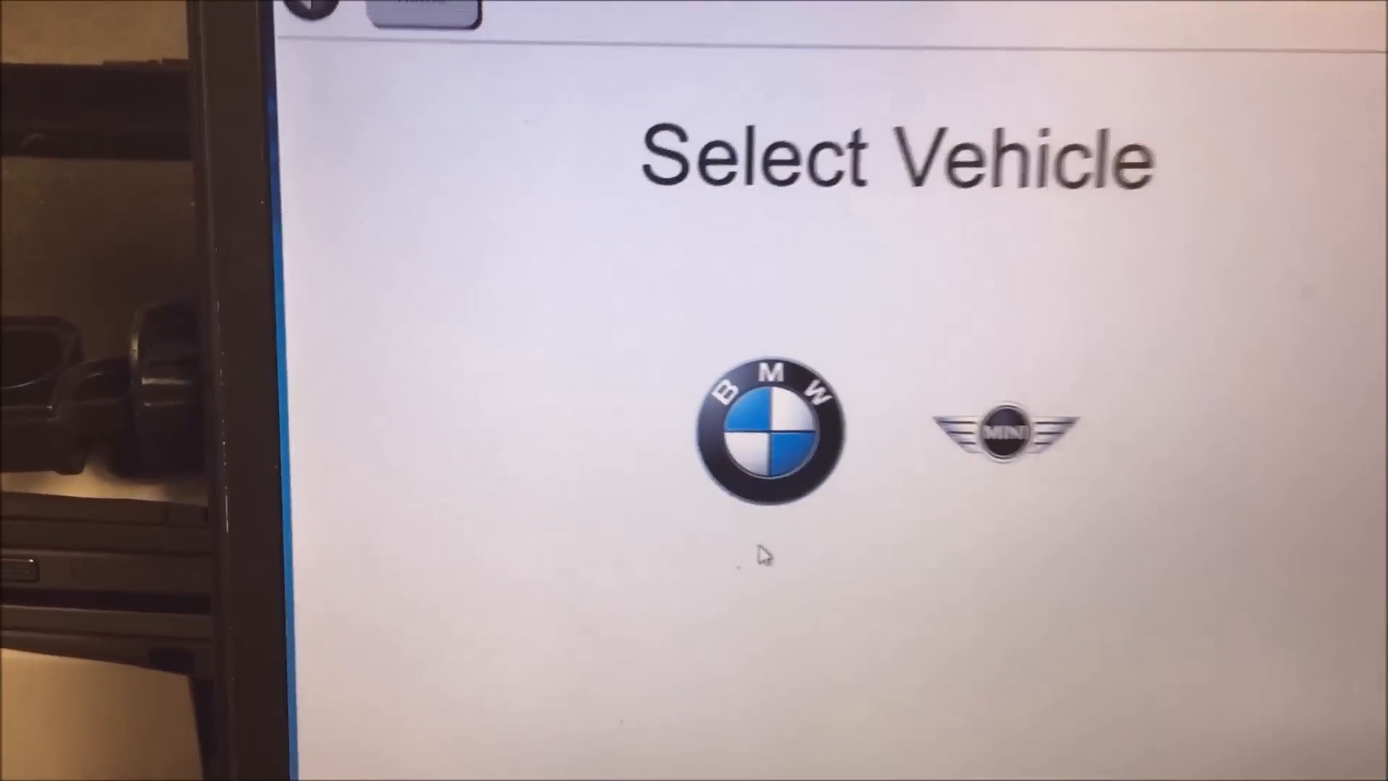
{"action": "left_click", "coordinate": [762, 428]}
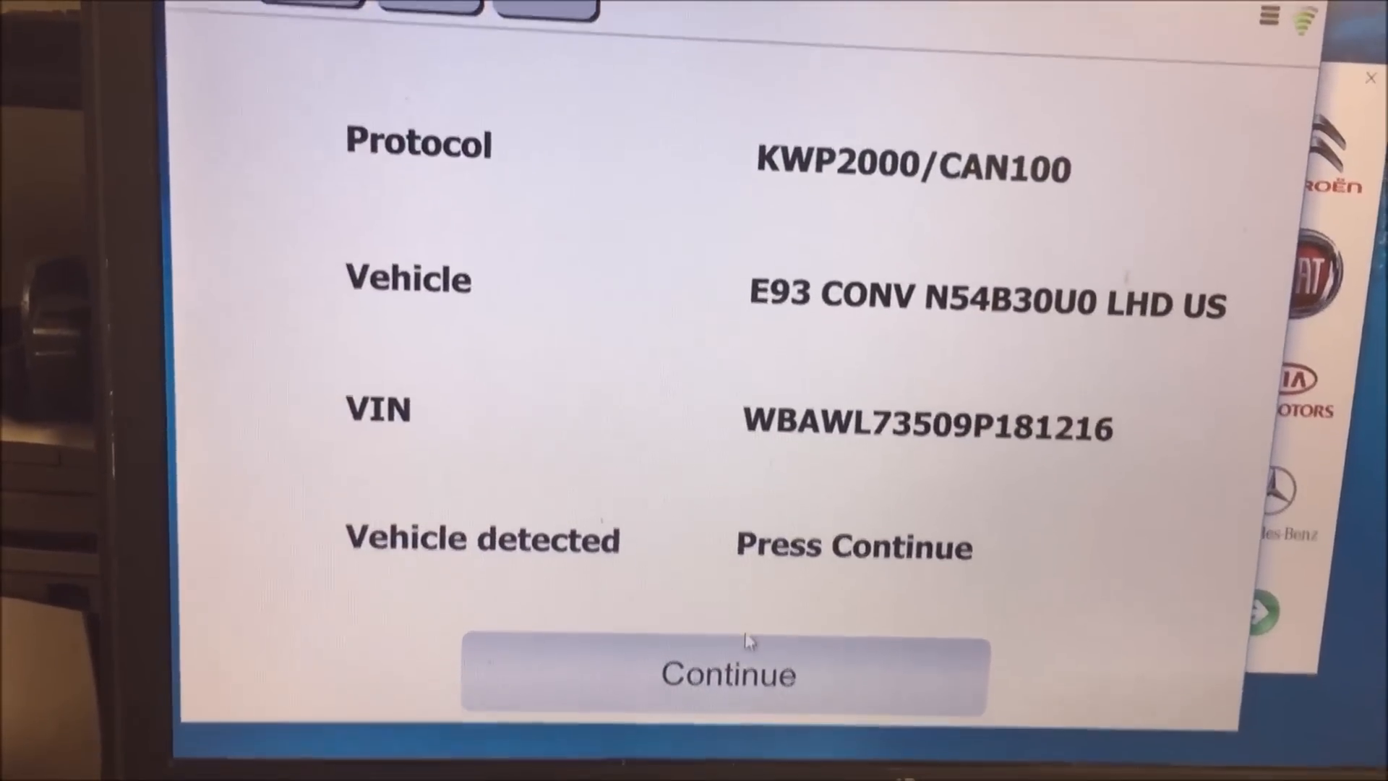
{"action": "left_click", "coordinate": [721, 673]}
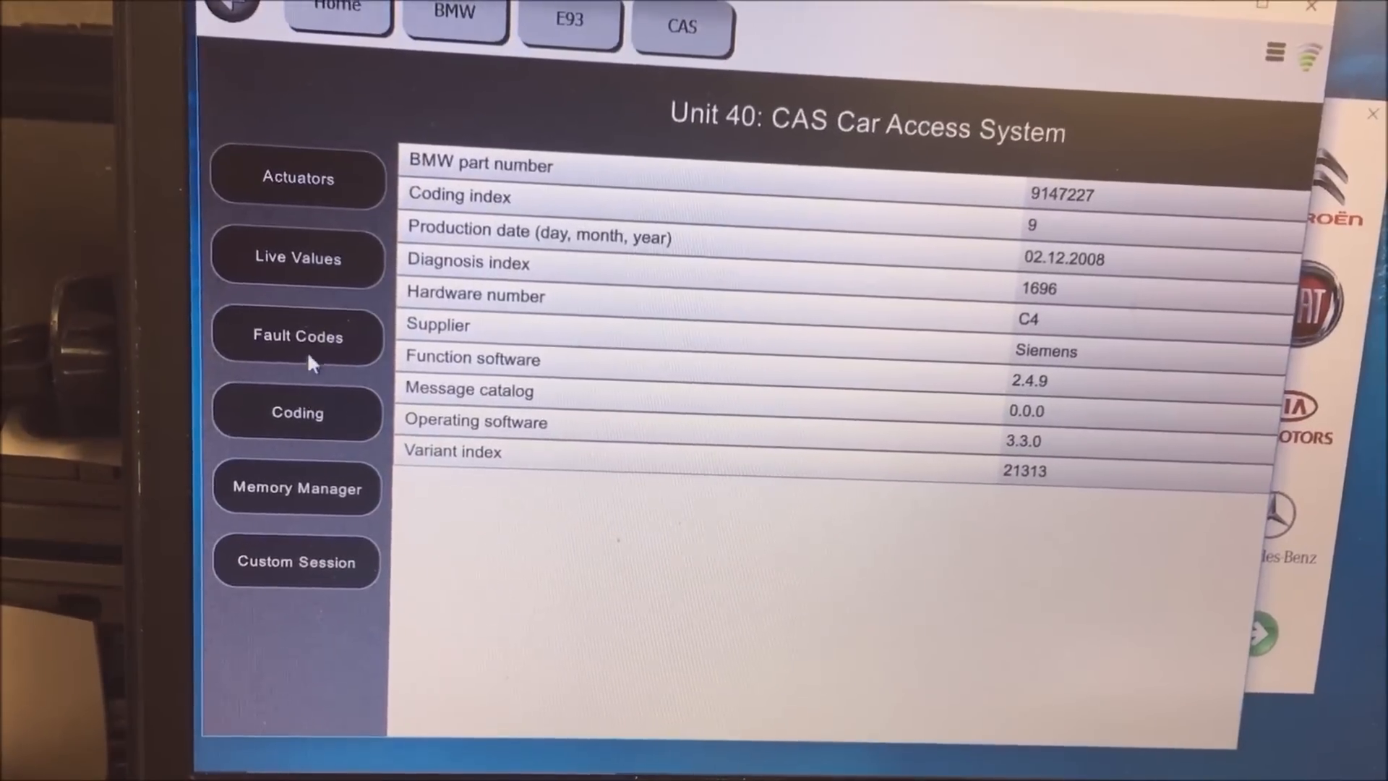
Step: View the CAS D904 K-CAN fault, return to General Diagnostics and enter Keys & Start Synchronization
{"action": "left_click", "coordinate": [296, 337]}
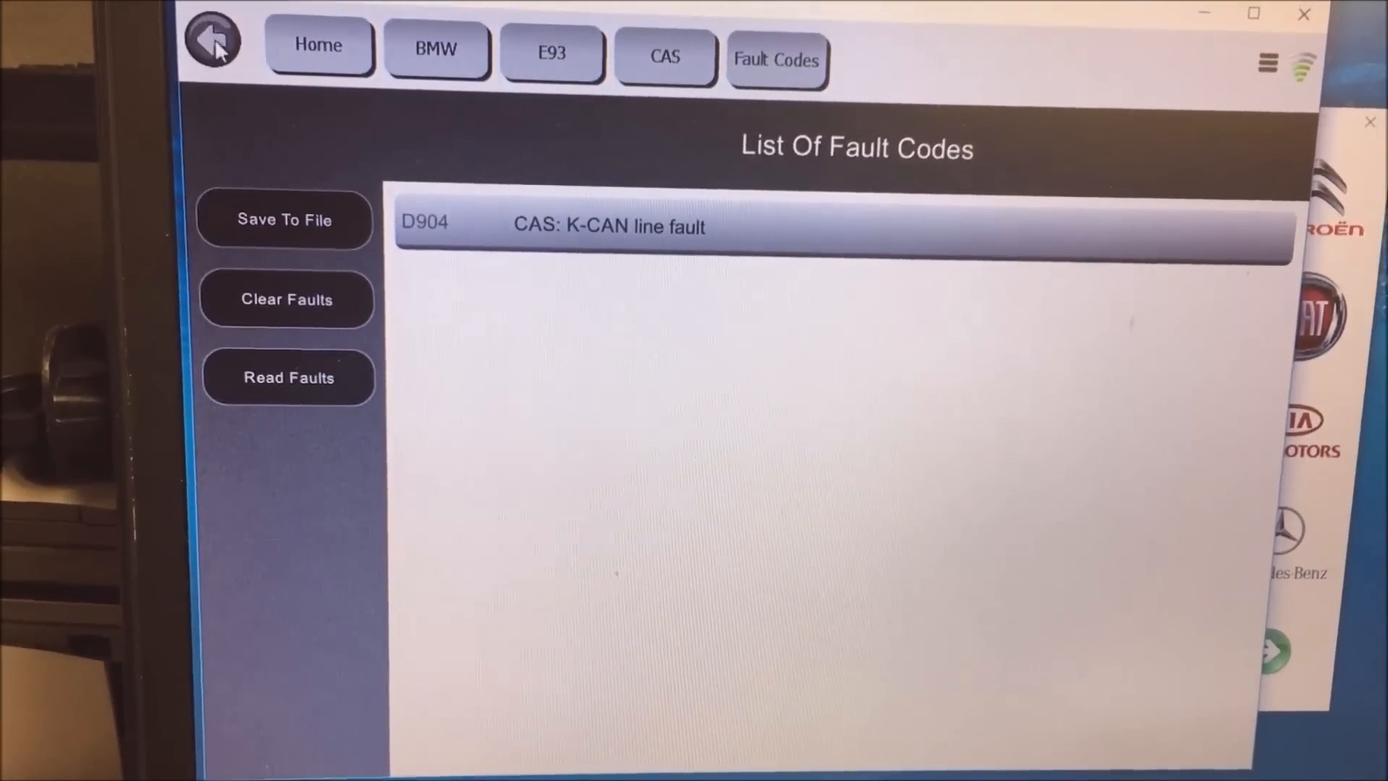
{"action": "left_click", "coordinate": [212, 42]}
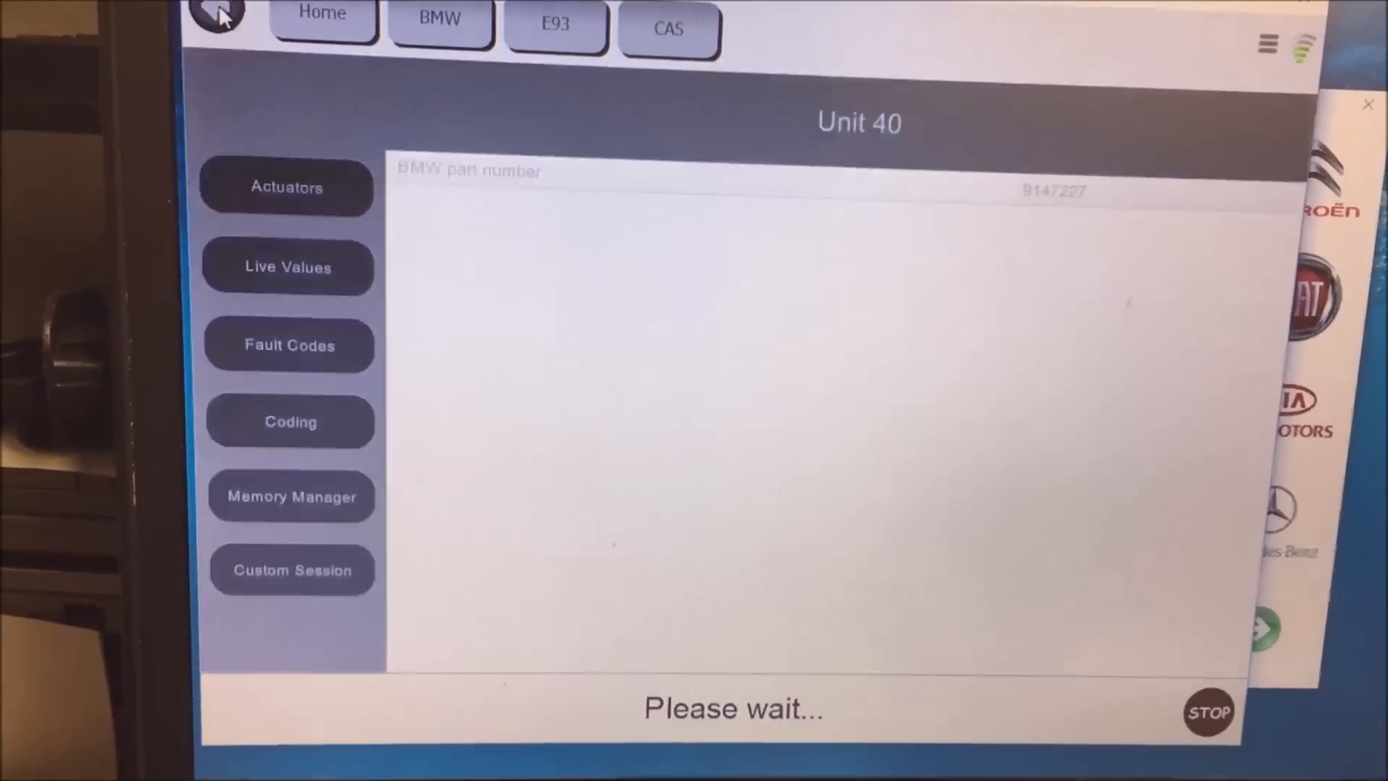
{"action": "left_click", "coordinate": [217, 18]}
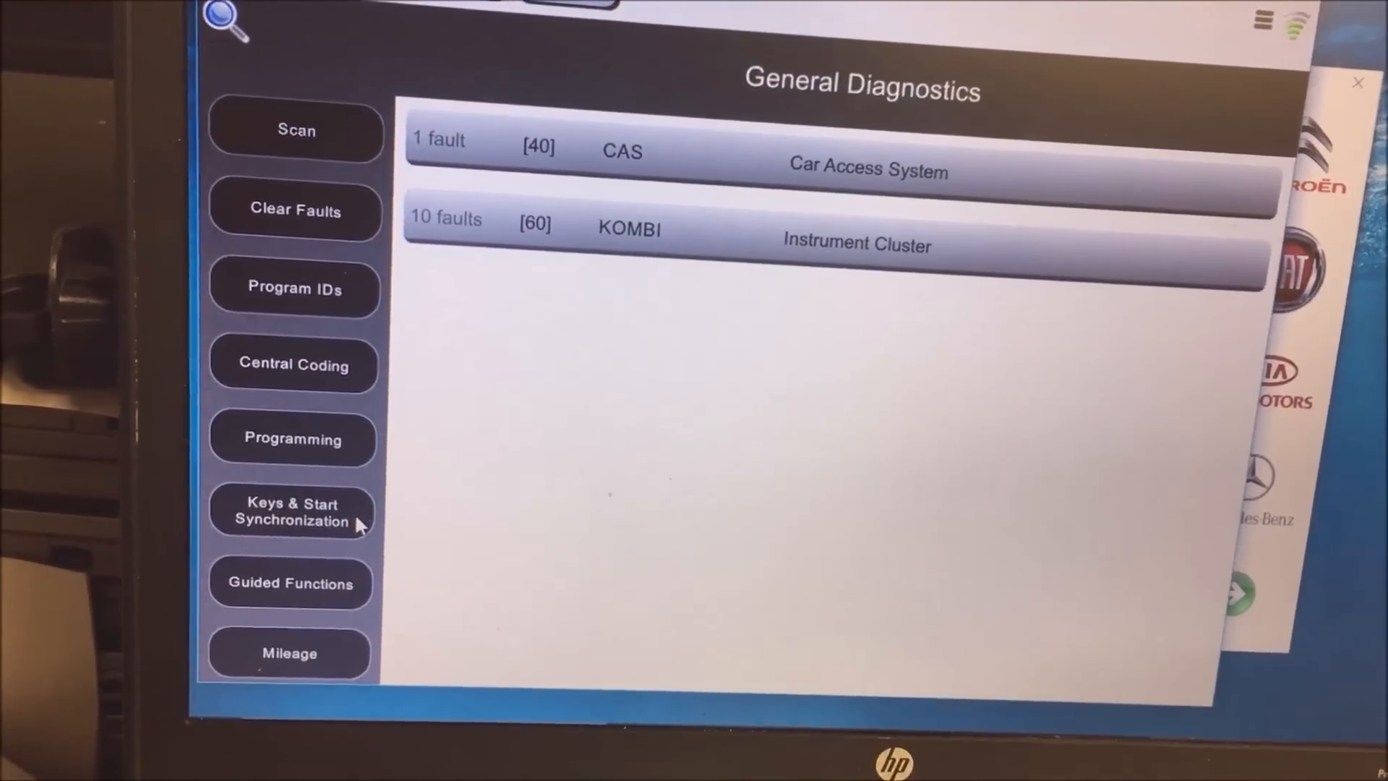
{"action": "left_click", "coordinate": [290, 510]}
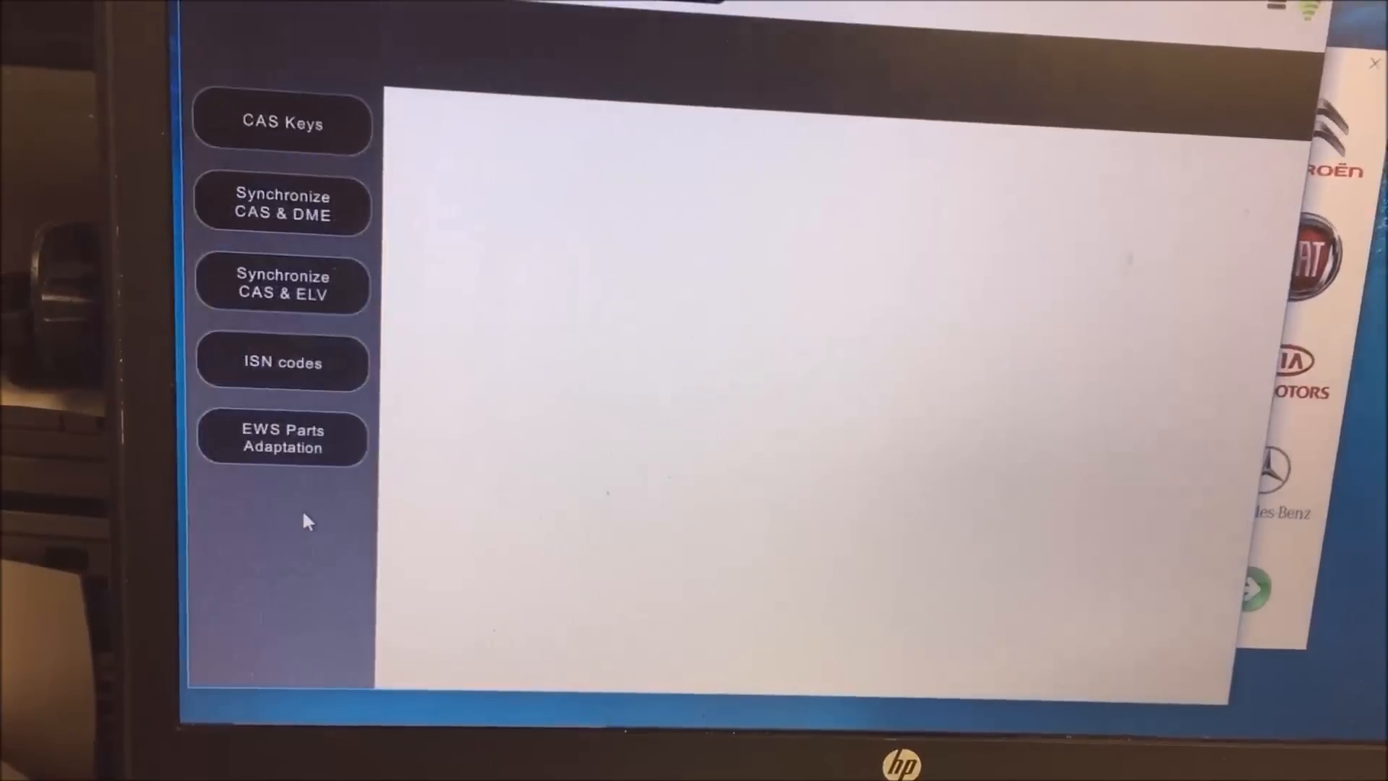
Step: View the CAS Keys page, return Home and choose BMW to re-detect the vehicle protocol
{"action": "left_click", "coordinate": [284, 121]}
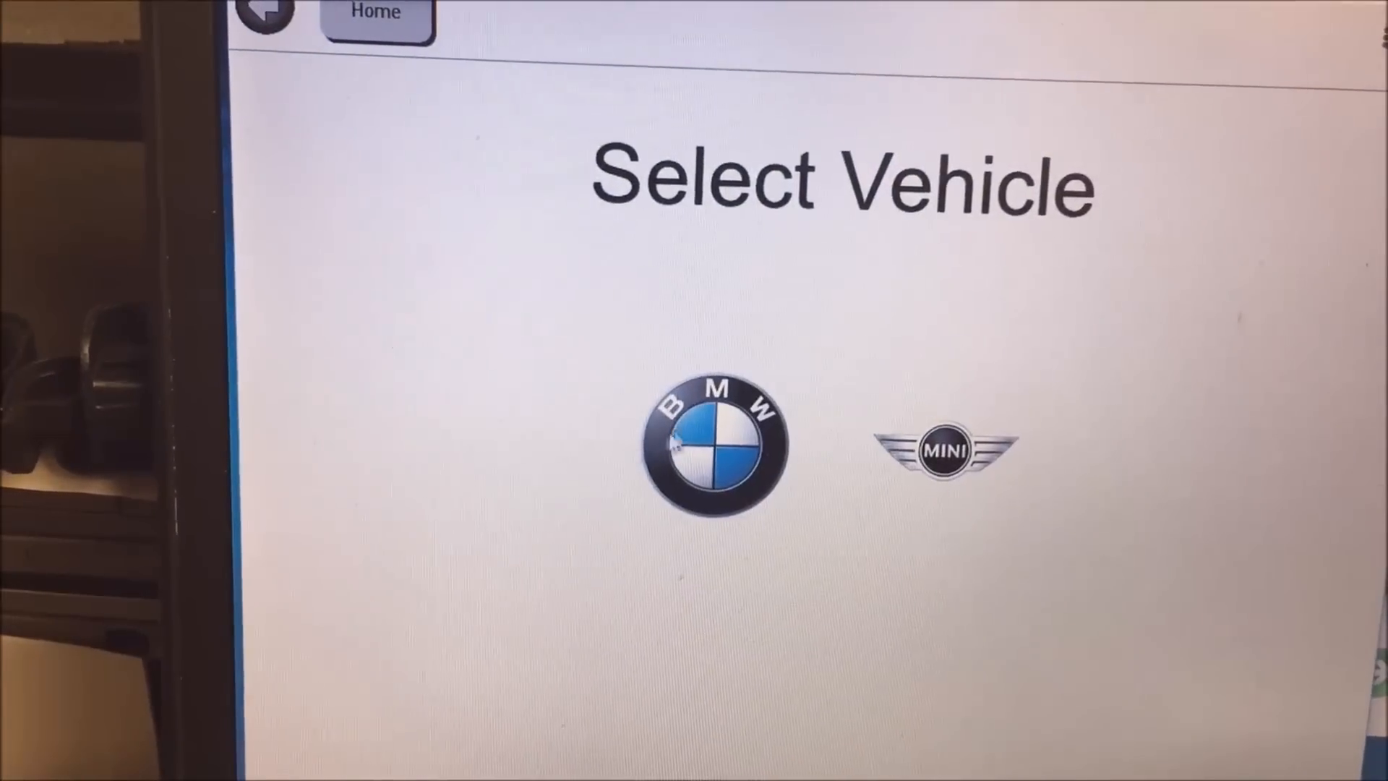
{"action": "left_click", "coordinate": [713, 442]}
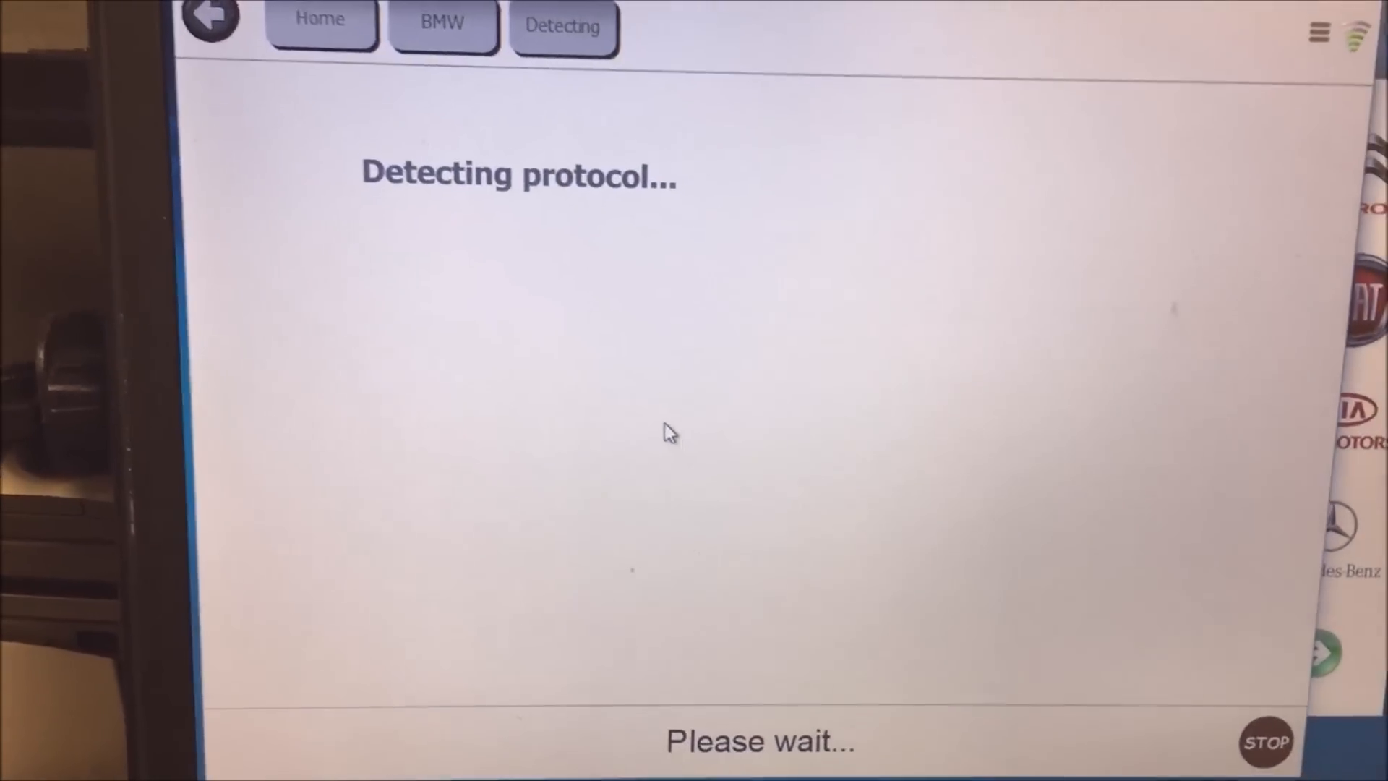